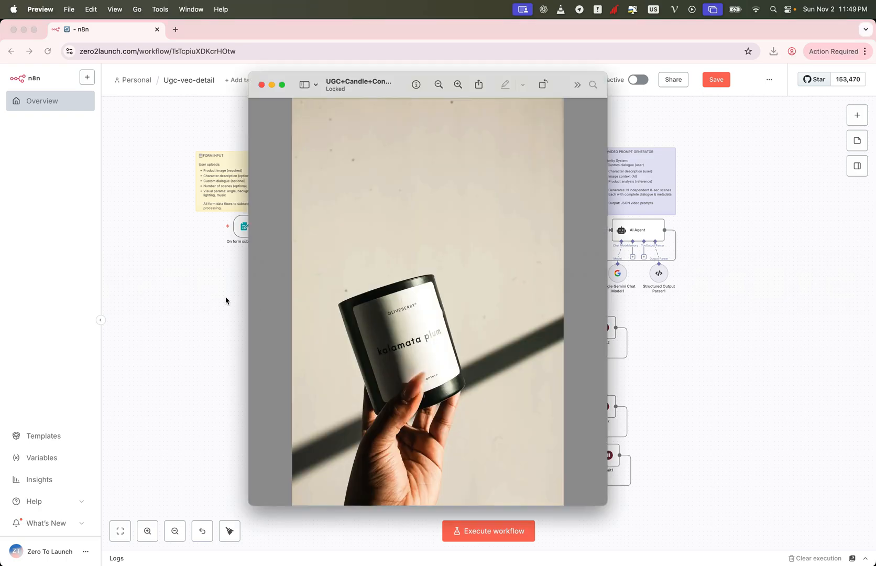
Submit the form with the candle image, Portrait (9:16) and a 22-year-old blonde character description
{"action": "left_click", "coordinate": [261, 84]}
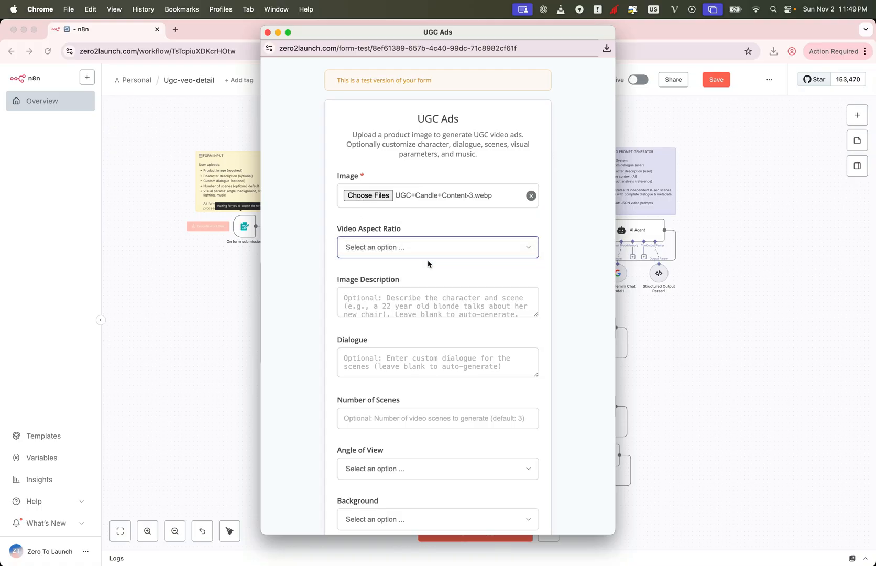
{"action": "left_click", "coordinate": [438, 247]}
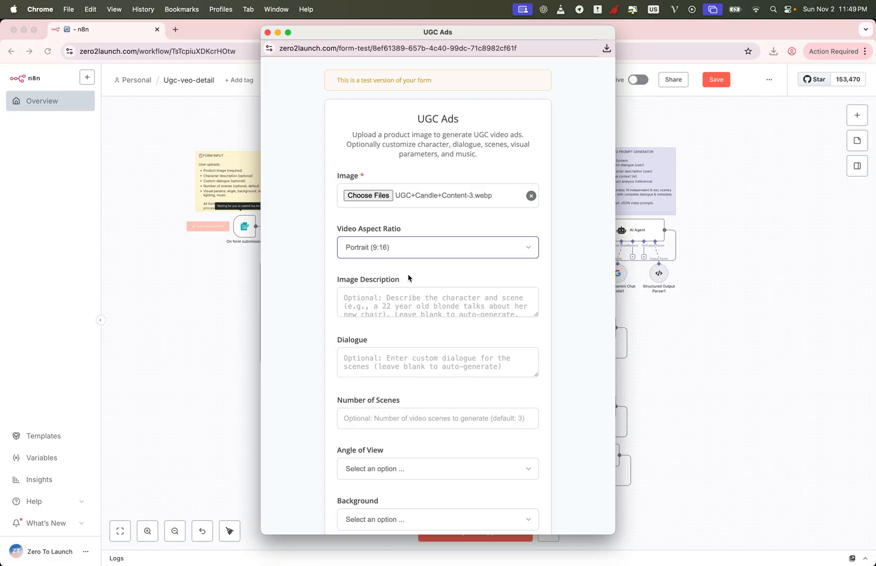
{"action": "type", "text": "22-year-old blonde, stylish, speaking casually (like a friend recommending a product)"}
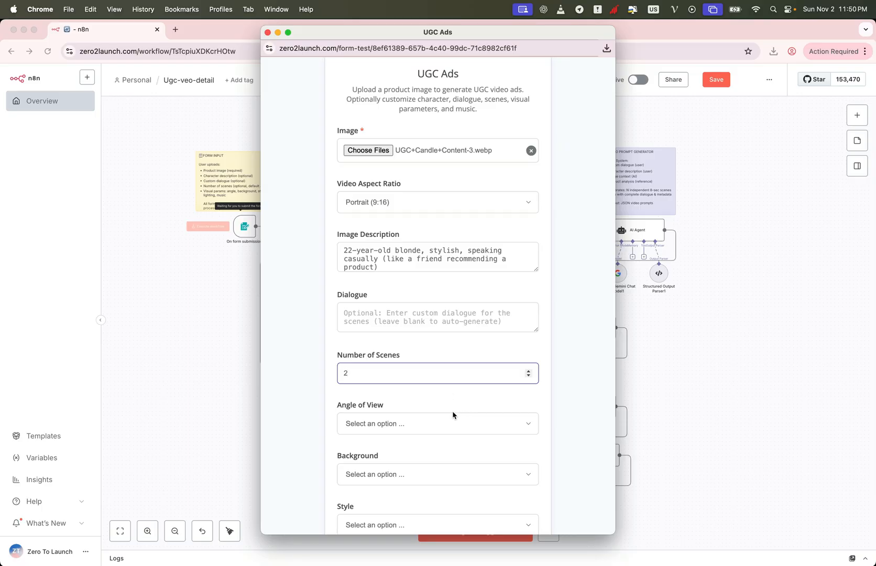
{"action": "scroll", "scroll_direction": "down", "scroll_amount": 3}
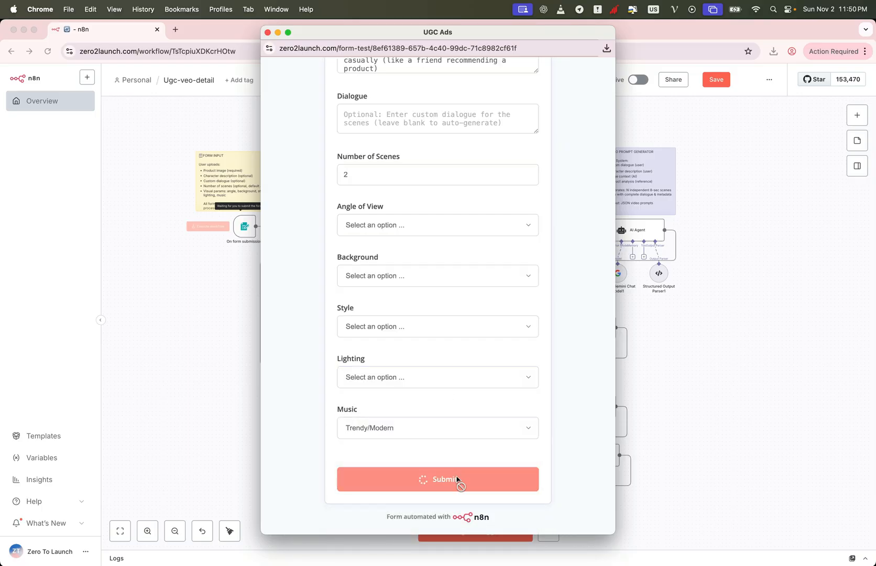
{"action": "left_click", "coordinate": [438, 479]}
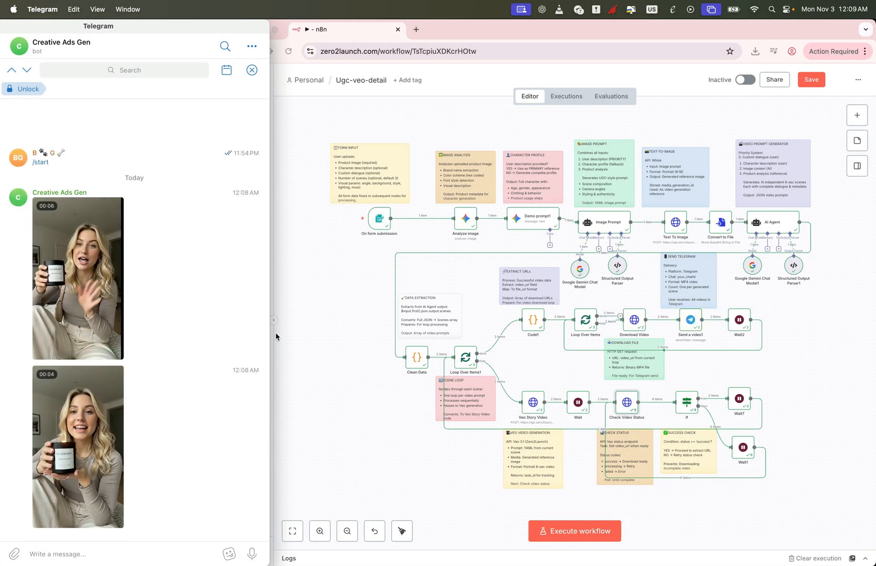
Play a delivered candle ad video in the Creative Ads Gen bot chat
{"action": "left_click", "coordinate": [77, 279]}
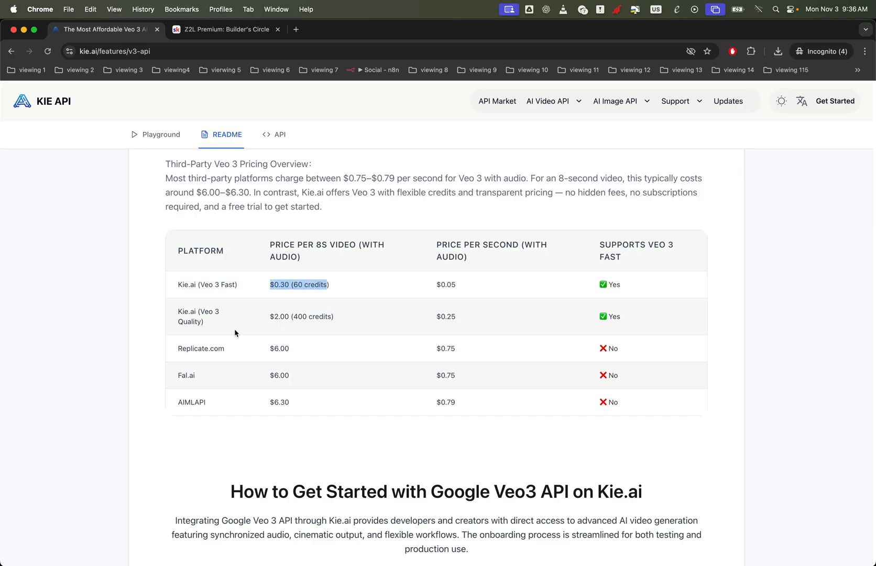
Mark Fal.ai's $6.00 Veo 3 price, then visit the Z2L Premium Skool tab and return to n8n
{"action": "double_click", "coordinate": [279, 374]}
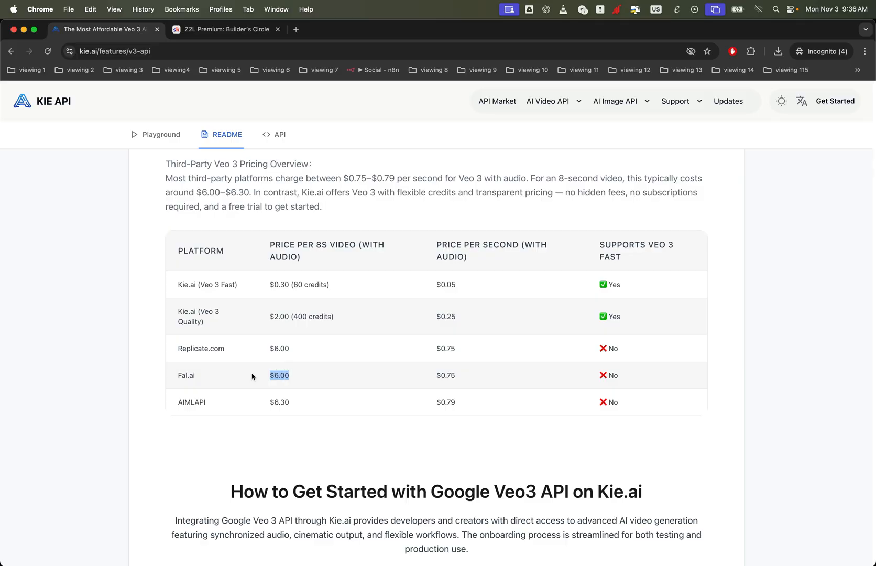
{"action": "left_click", "coordinate": [224, 29]}
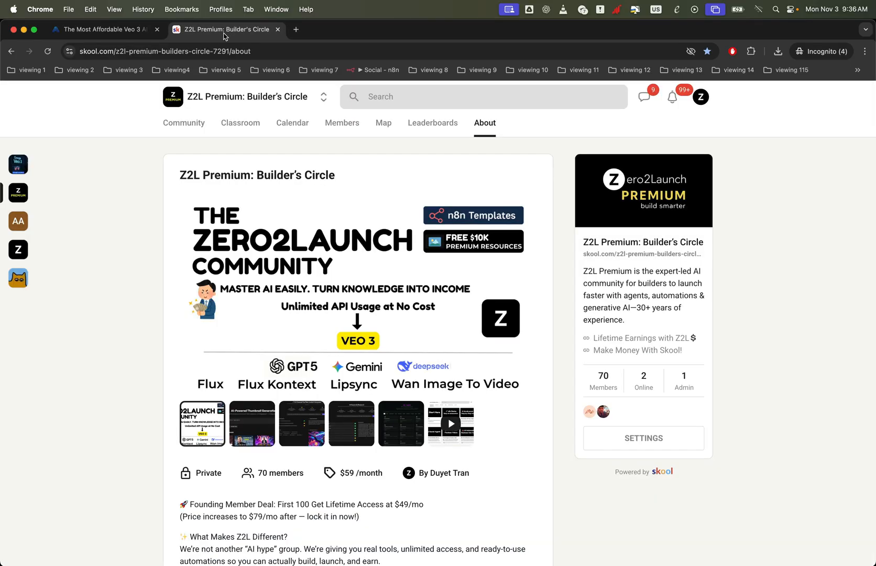
{"action": "mouse_move", "coordinate": [330, 321]}
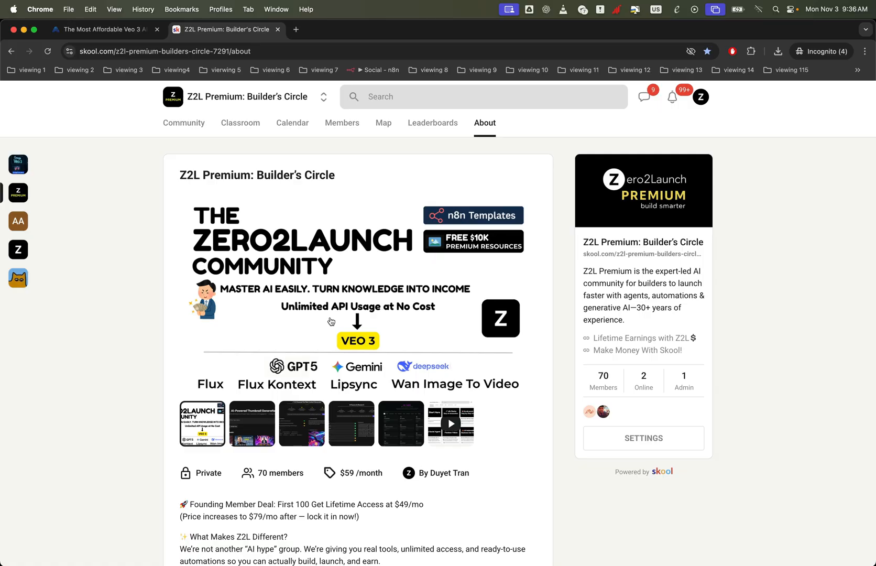
{"action": "left_click", "coordinate": [103, 29]}
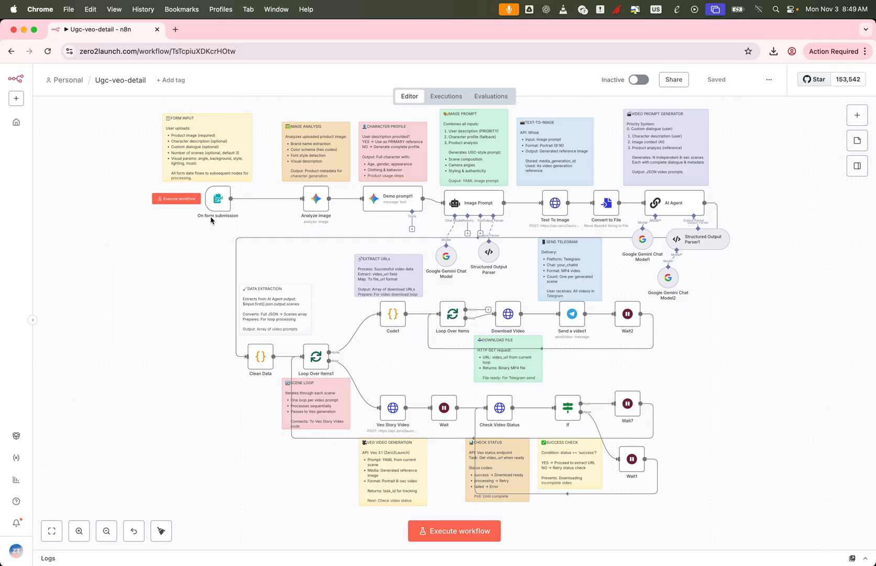
Execute the On form submission trigger to open the empty UGC Ads test form
{"action": "left_click", "coordinate": [177, 199]}
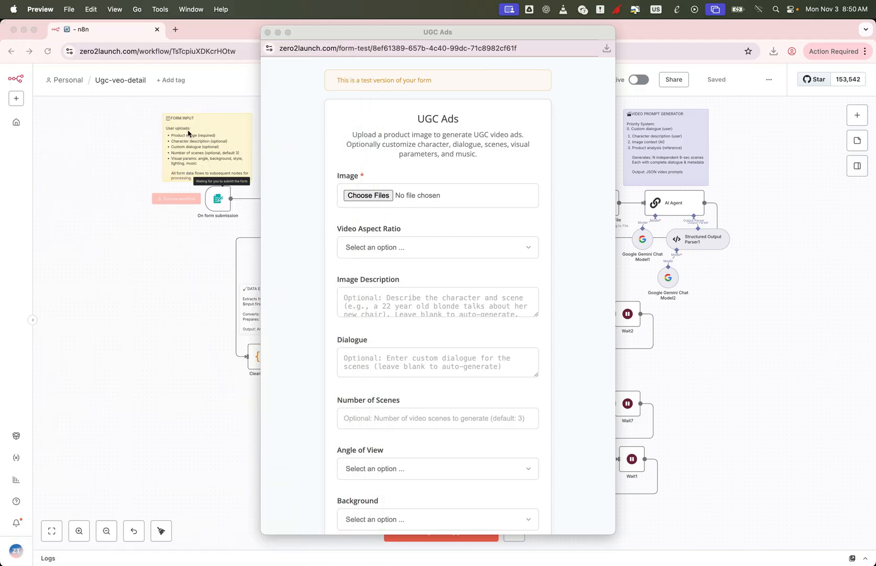
Attach the candle image, choose Portrait, and enter the character description and candle dialogue
{"action": "left_click", "coordinate": [368, 195]}
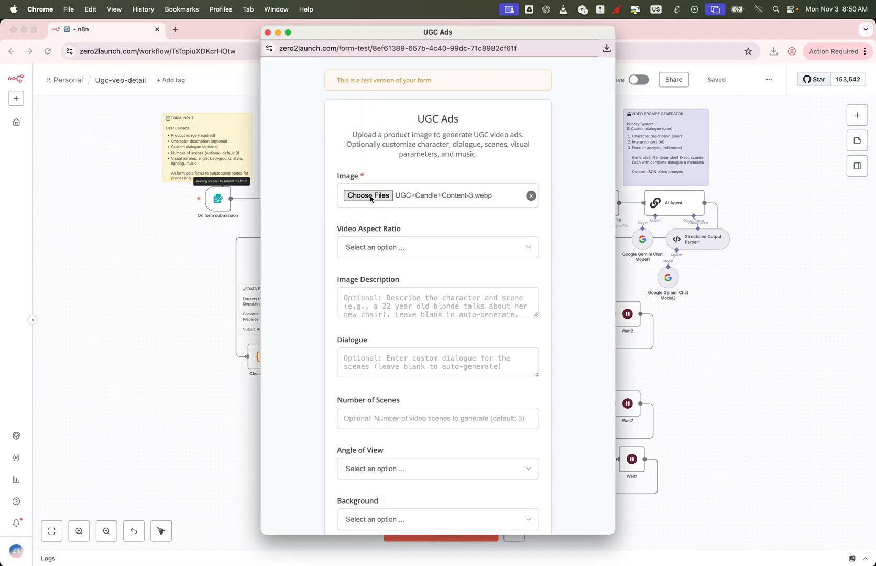
{"action": "left_click", "coordinate": [437, 247]}
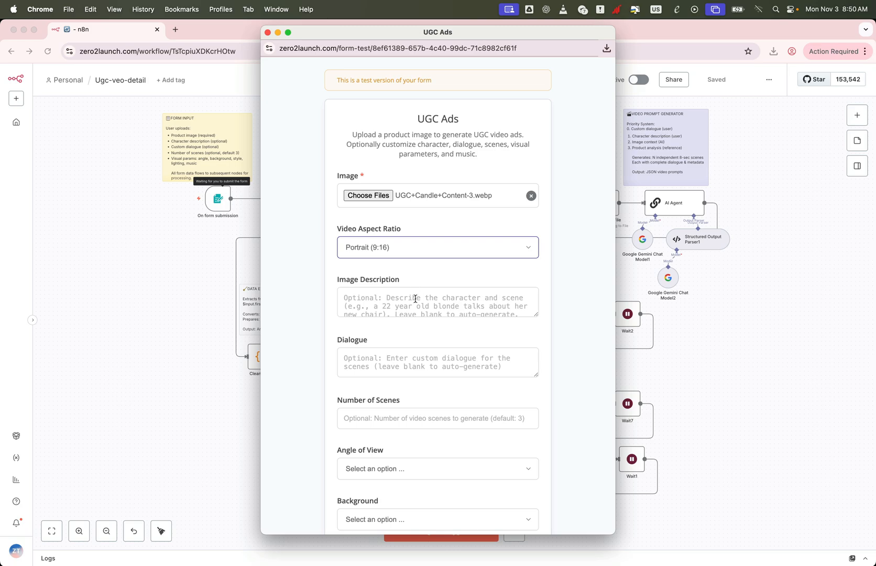
{"action": "type", "text": "22-year-old blonde, stylish, speaking casually (like a friend recommending a product)"}
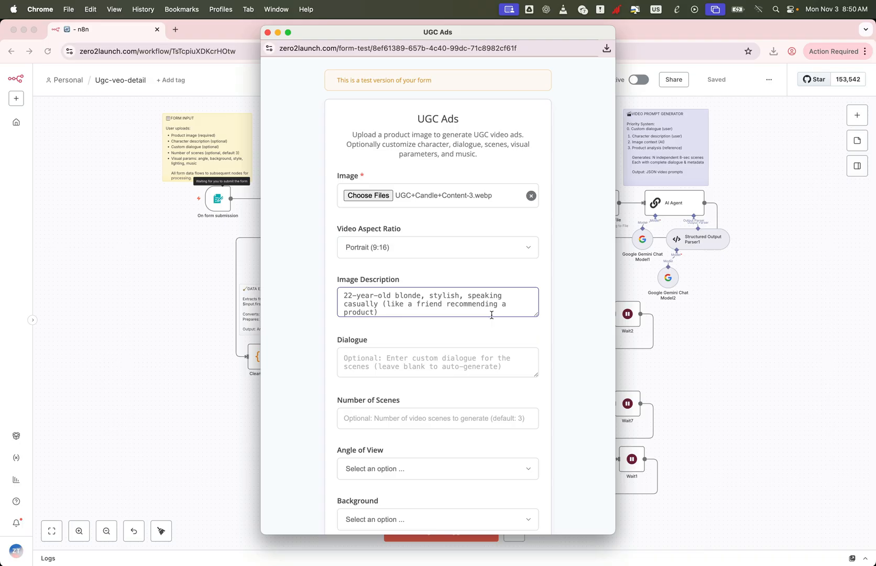
{"action": "left_click", "coordinate": [437, 362]}
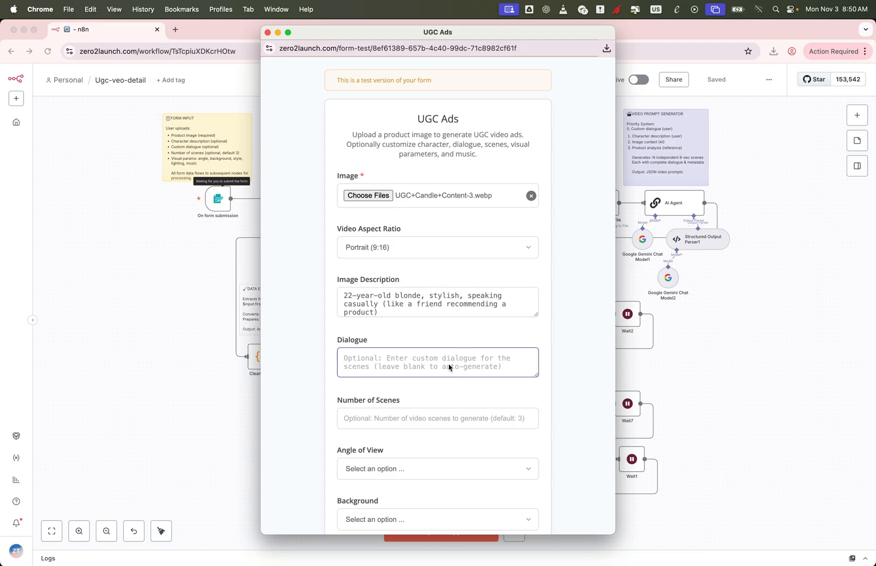
{"action": "type", "text": "Oh my god, you have to smell this candle — it makes my whole room feel like a cozy, fancy spa!"}
{"action": "left_click", "coordinate": [438, 418]}
{"action": "type", "text": "2"}
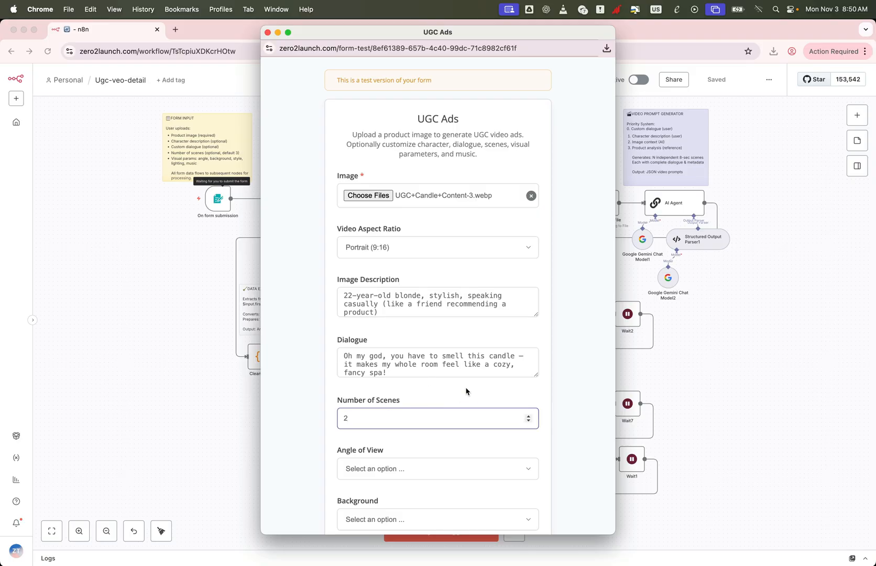
Choose Front View, Photorealistic, Natural Light and Fun/Playful music, then submit the form
{"action": "scroll", "scroll_direction": "down", "scroll_amount": 3}
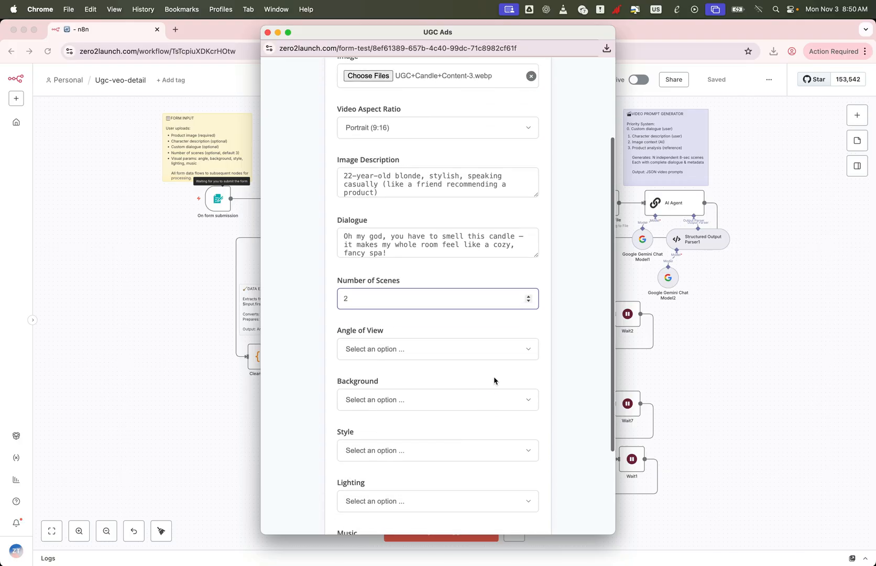
{"action": "left_click", "coordinate": [437, 349]}
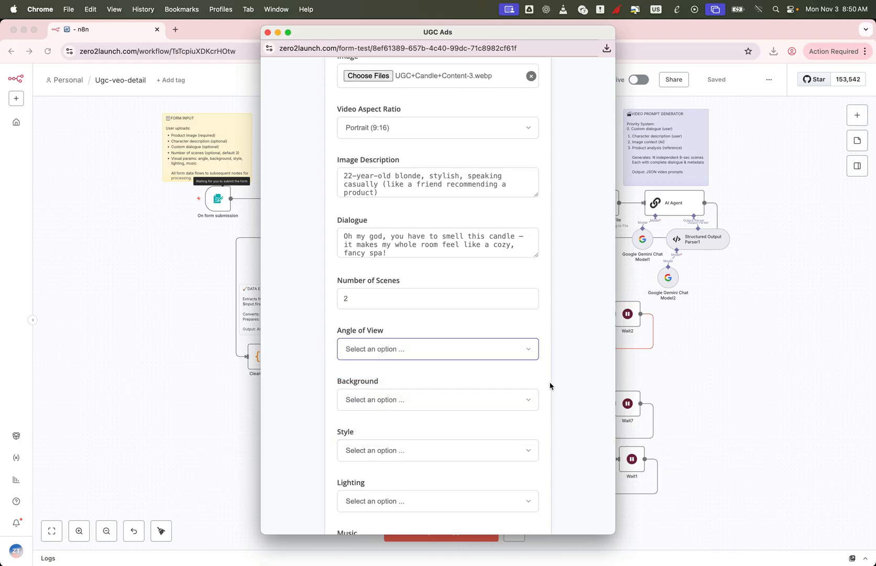
{"action": "left_click", "coordinate": [437, 399]}
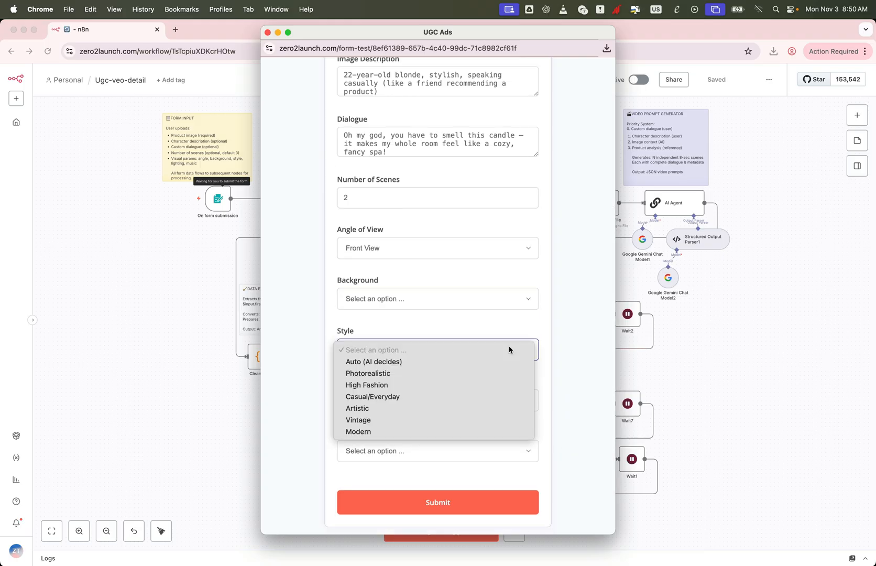
{"action": "left_click", "coordinate": [369, 373]}
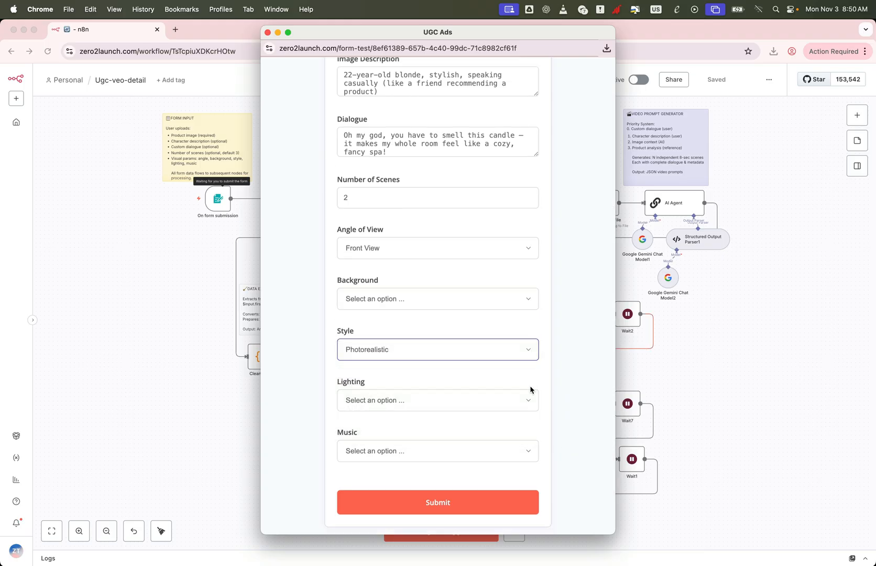
{"action": "left_click", "coordinate": [437, 400]}
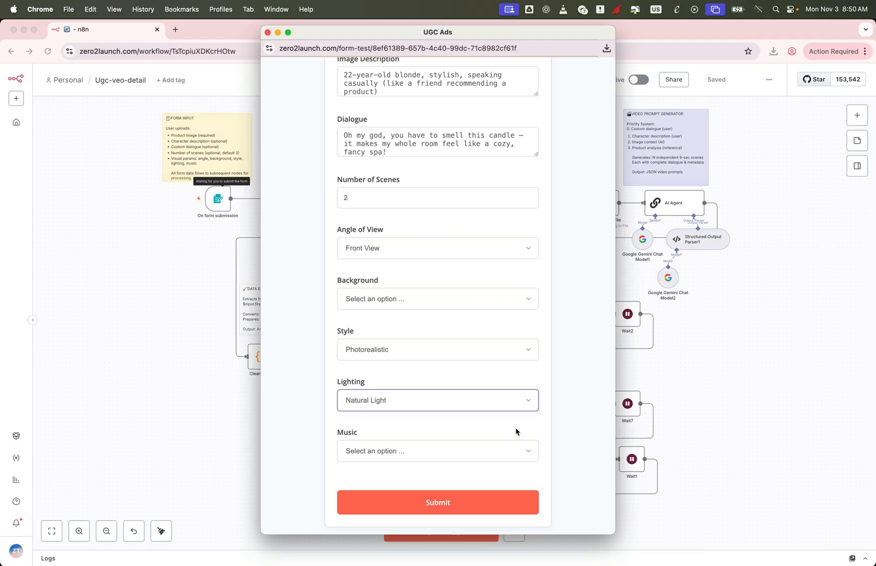
{"action": "left_click", "coordinate": [437, 451]}
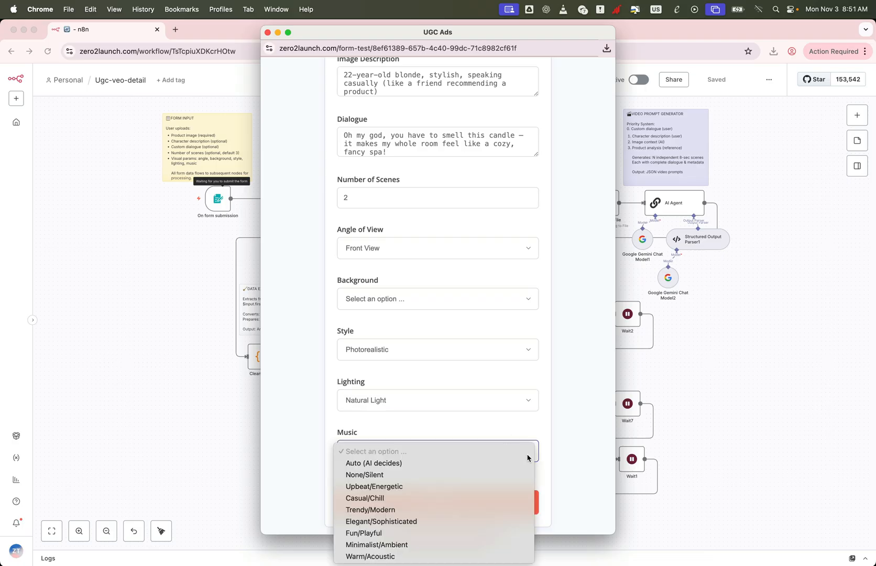
{"action": "left_click", "coordinate": [363, 533]}
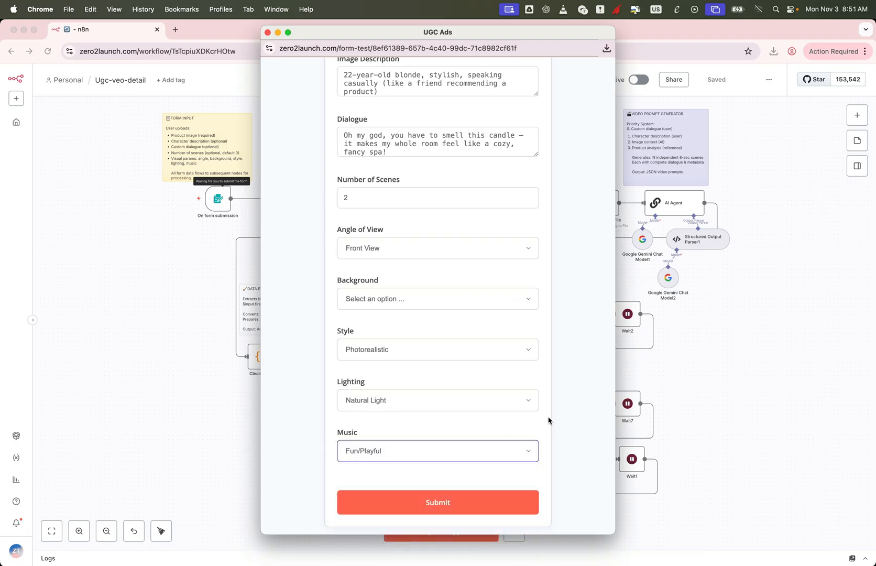
{"action": "left_click", "coordinate": [438, 502]}
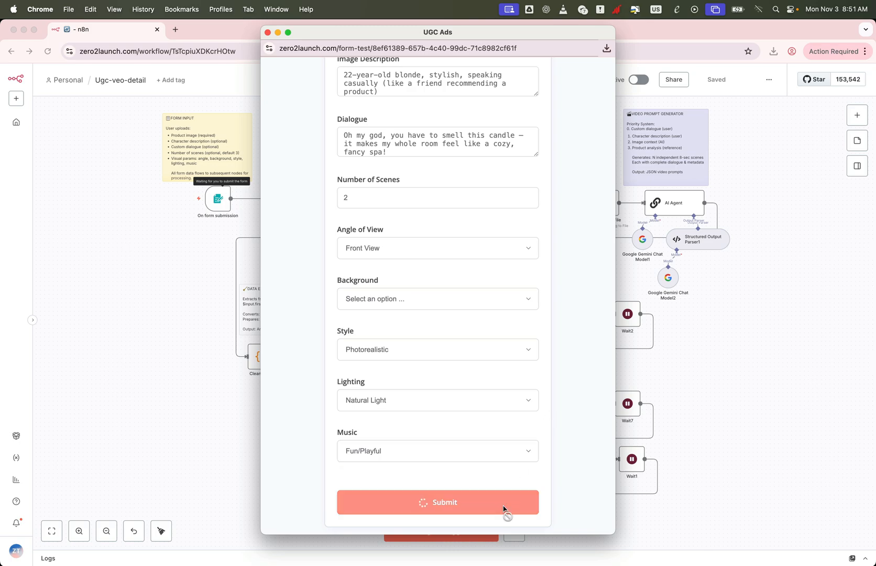
{"action": "left_click", "coordinate": [438, 501]}
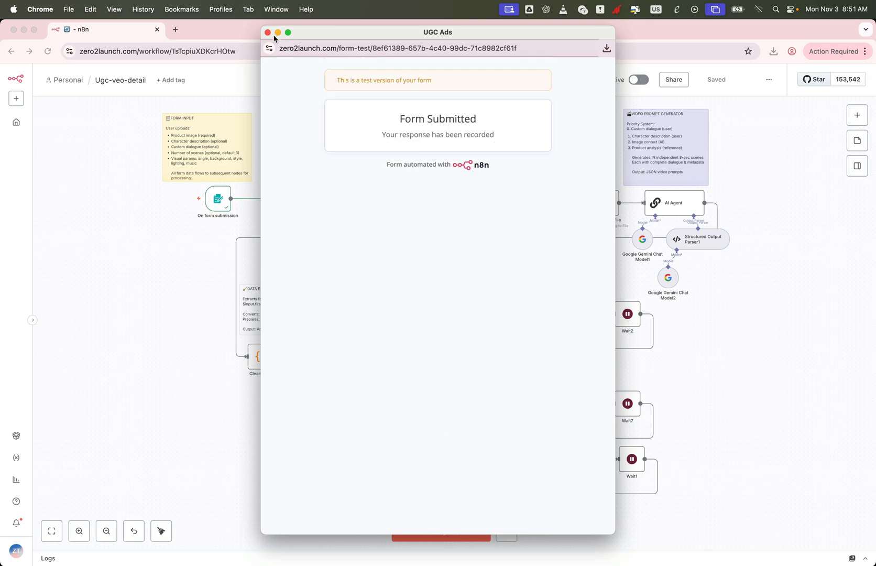
{"action": "left_click", "coordinate": [268, 32]}
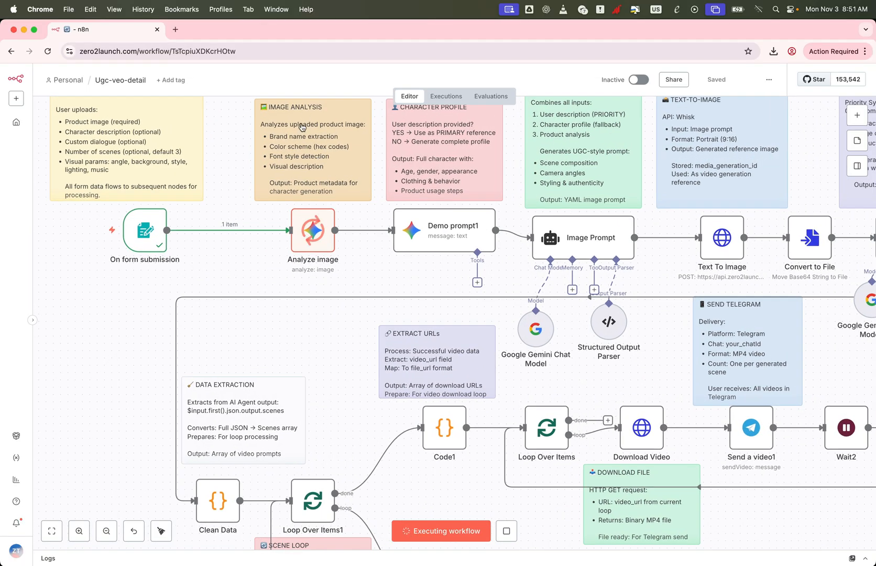
{"action": "mouse_move", "coordinate": [289, 181]}
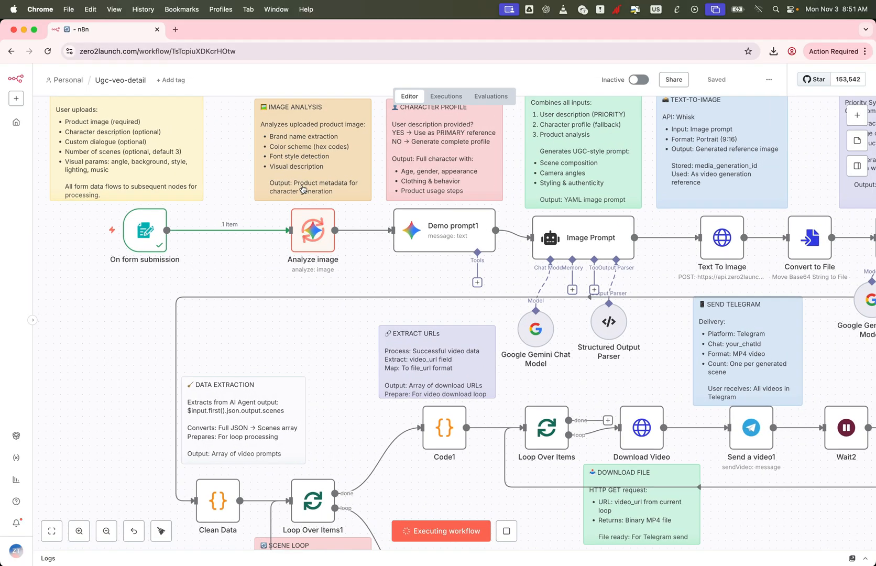
{"action": "mouse_move", "coordinate": [312, 228]}
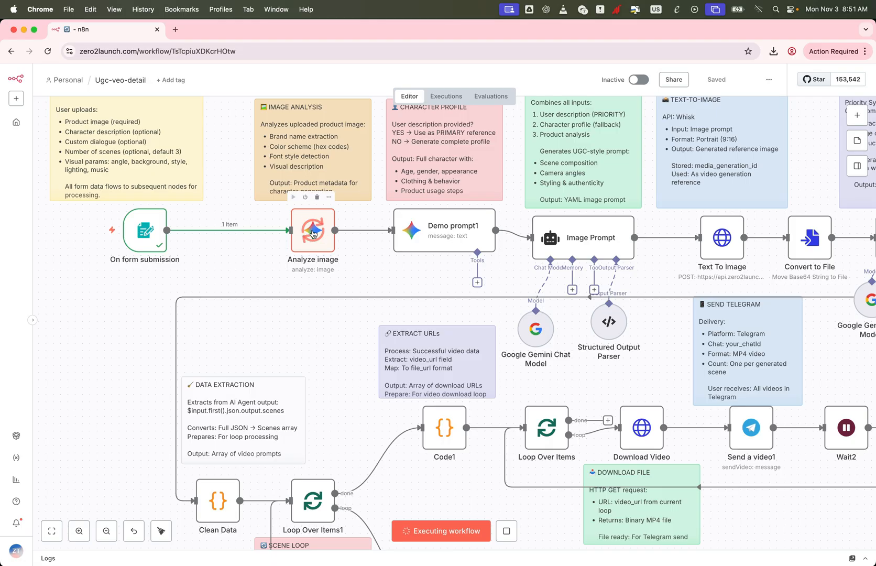
{"action": "double_click", "coordinate": [313, 229]}
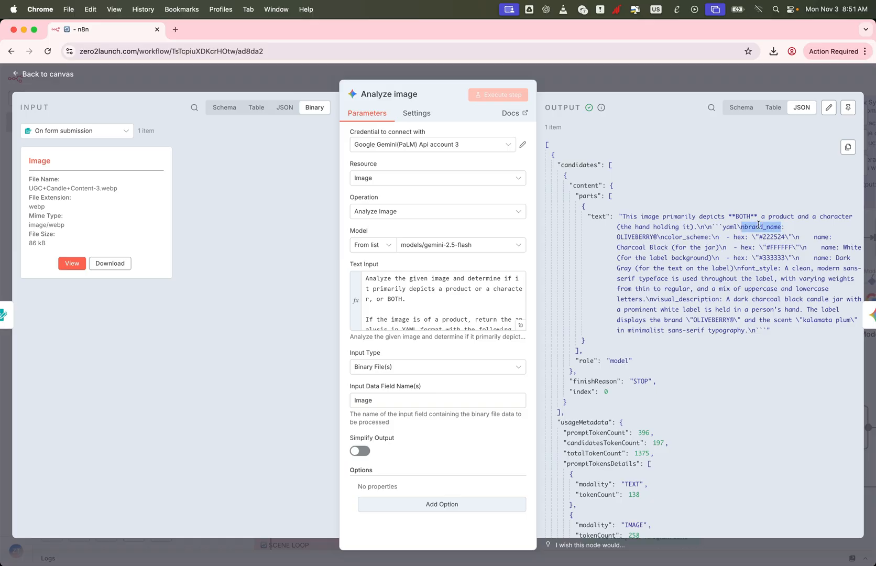
{"action": "mouse_move", "coordinate": [756, 268]}
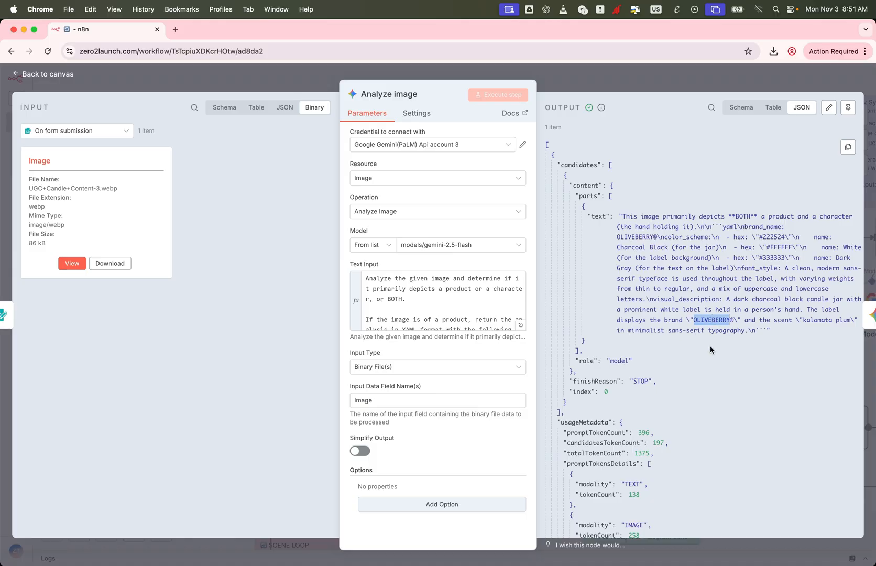
{"action": "left_click", "coordinate": [43, 74]}
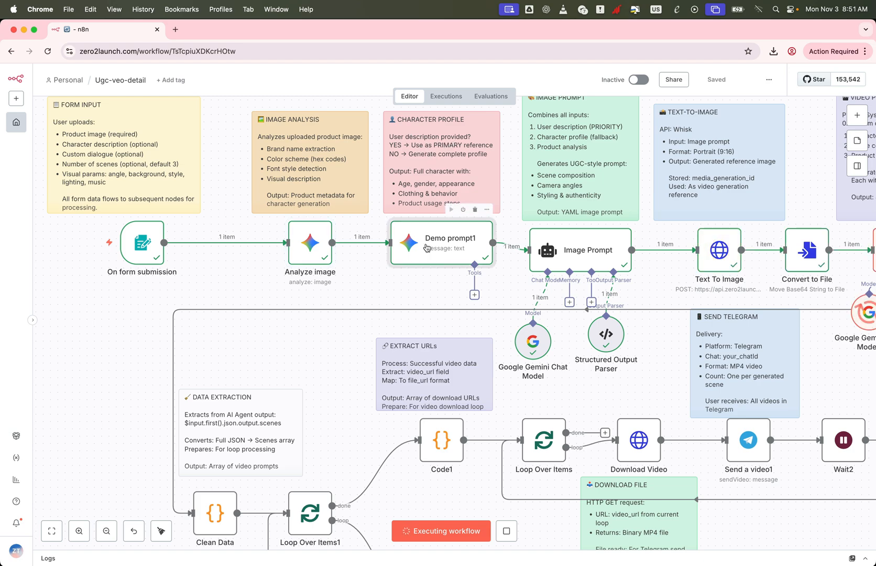
{"action": "double_click", "coordinate": [441, 244]}
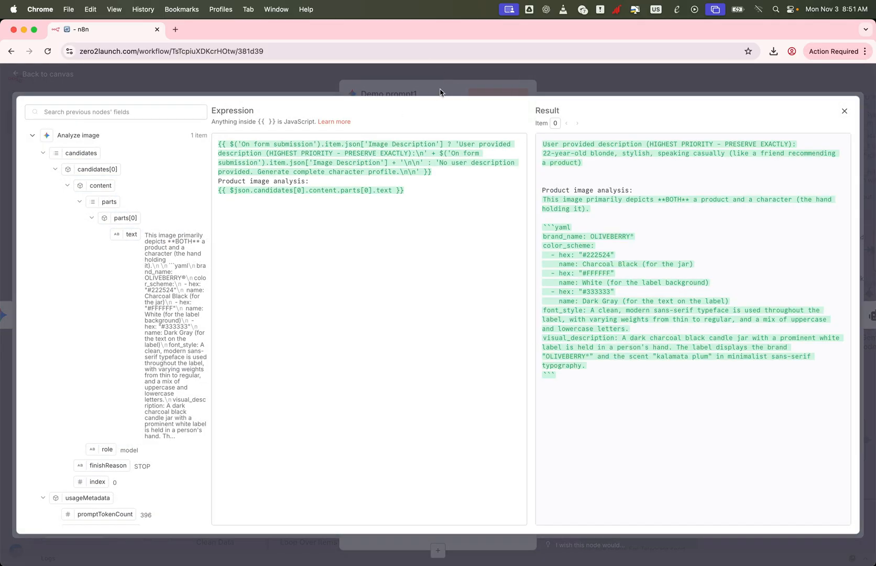
{"action": "mouse_move", "coordinate": [593, 86]}
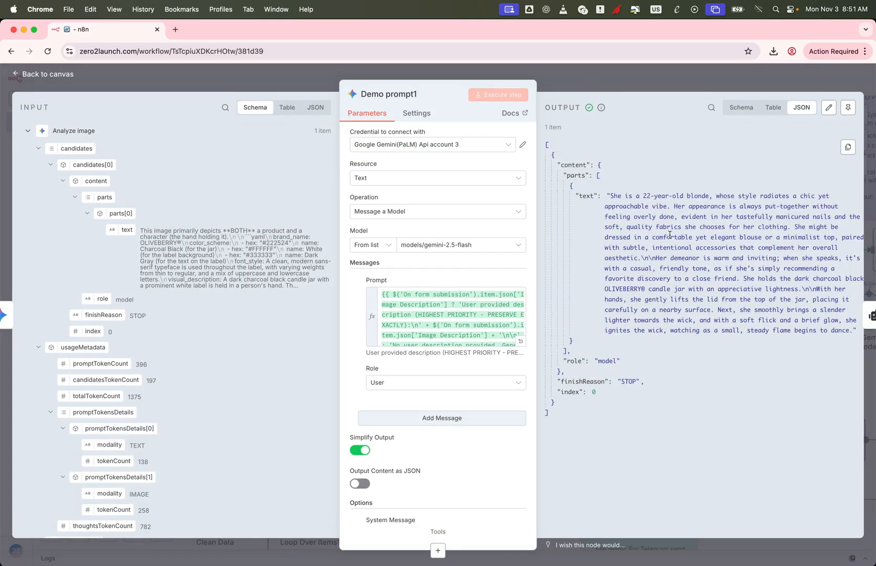
{"action": "mouse_move", "coordinate": [649, 90]}
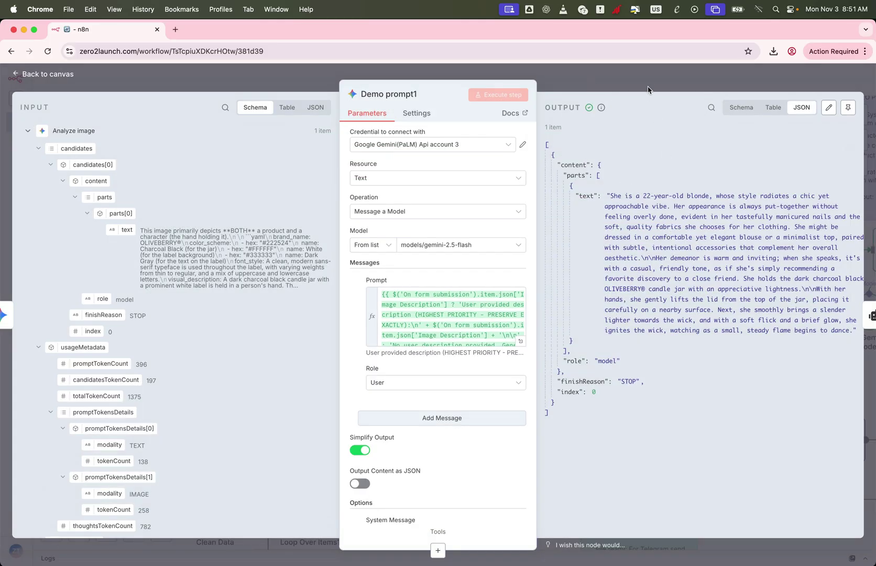
{"action": "left_click", "coordinate": [42, 74]}
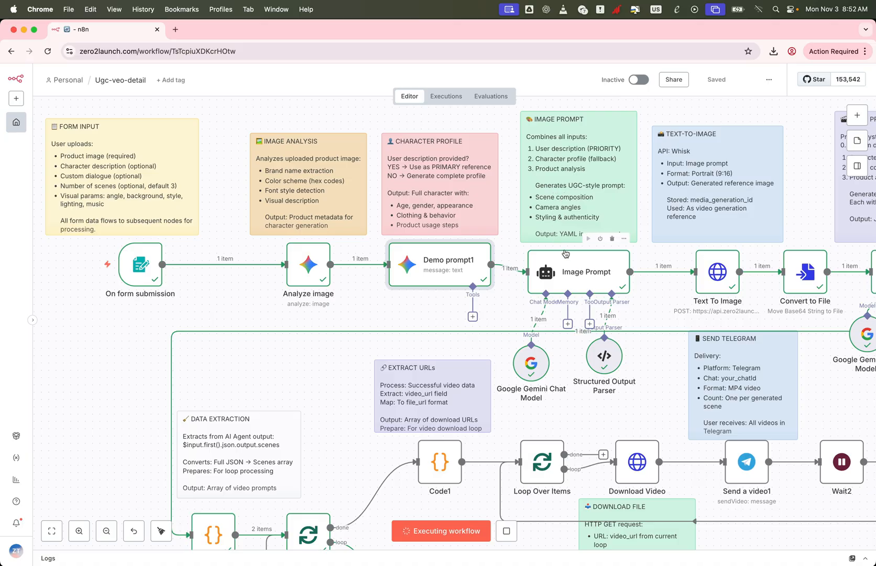
{"action": "double_click", "coordinate": [579, 272]}
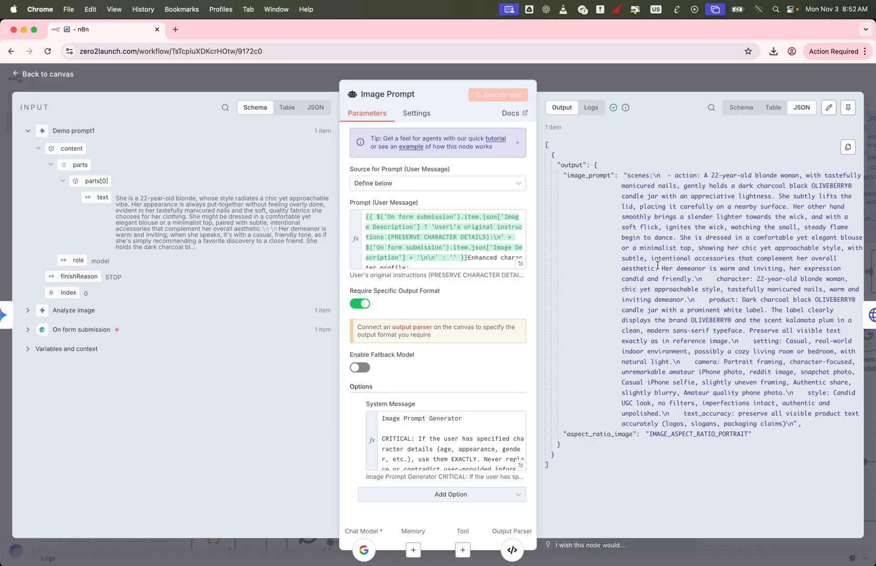
{"action": "left_click", "coordinate": [48, 74]}
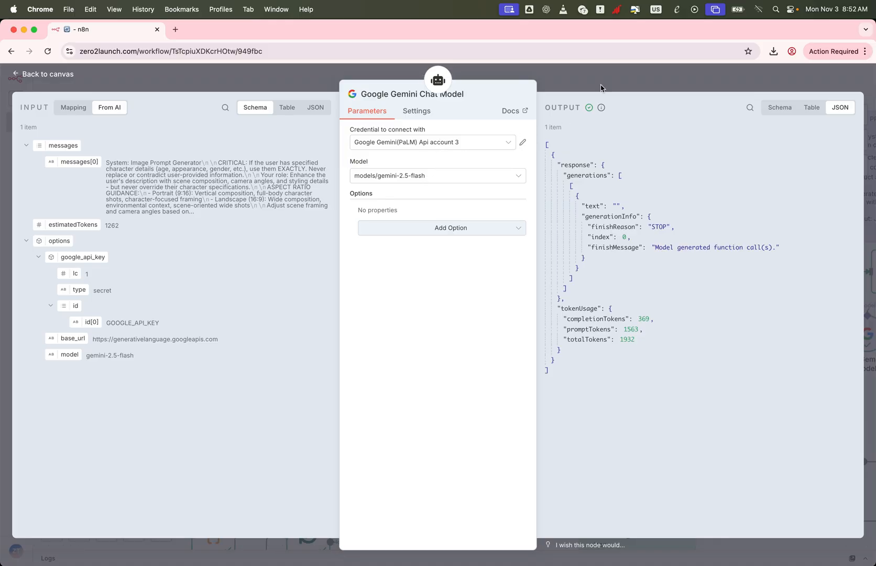
{"action": "left_click", "coordinate": [41, 74]}
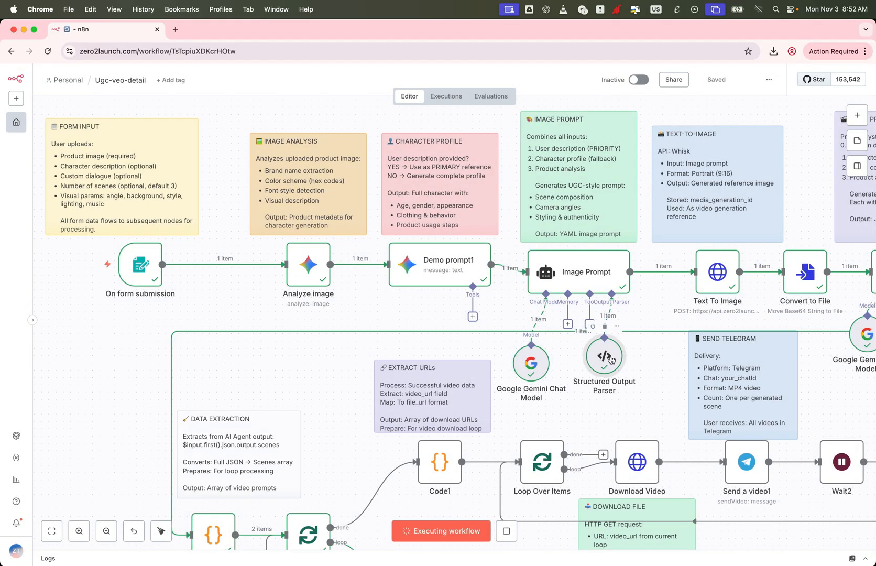
{"action": "double_click", "coordinate": [604, 355]}
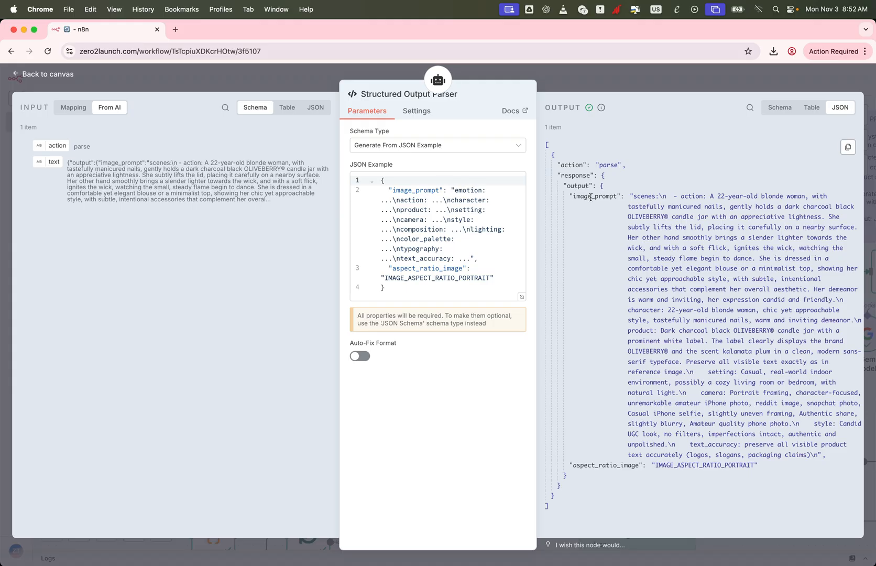
{"action": "mouse_move", "coordinate": [419, 235]}
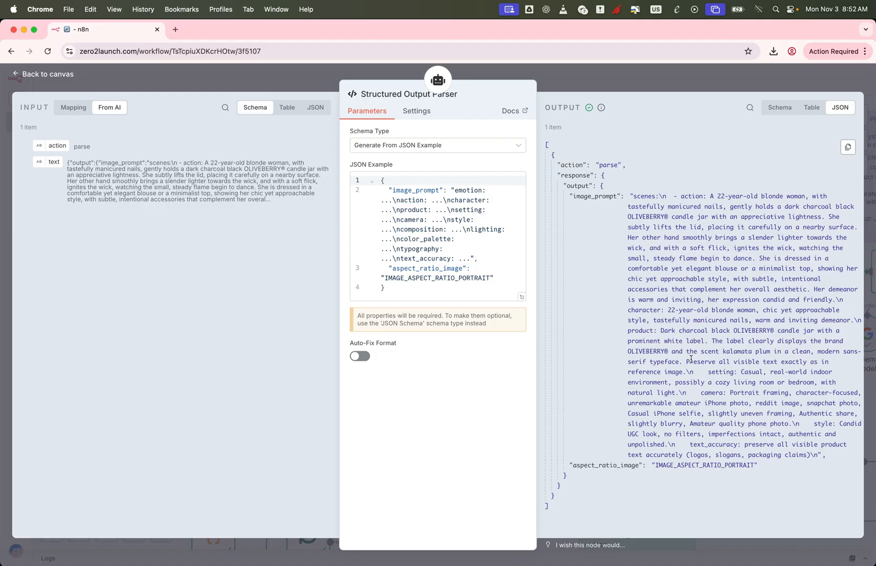
{"action": "mouse_move", "coordinate": [724, 215]}
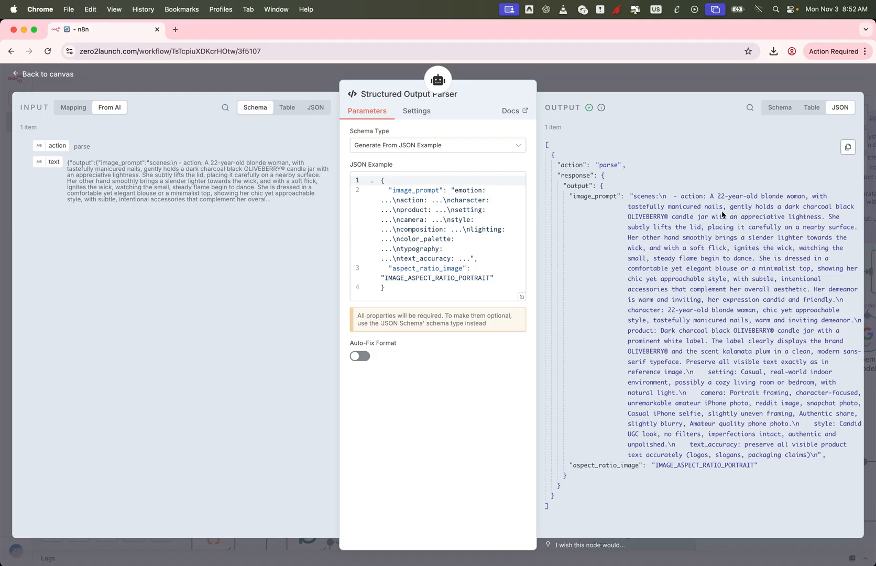
{"action": "left_click", "coordinate": [42, 74]}
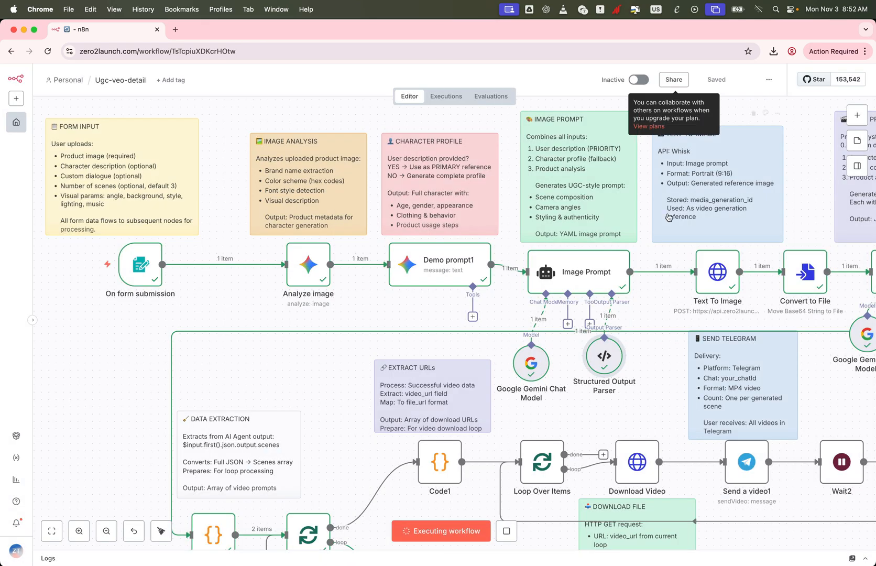
{"action": "mouse_move", "coordinate": [718, 273]}
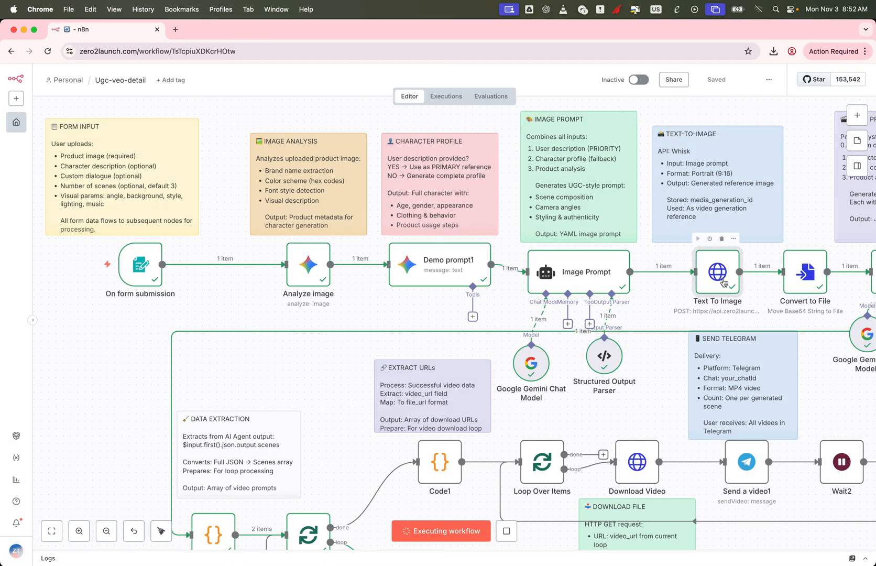
{"action": "mouse_move", "coordinate": [696, 180]}
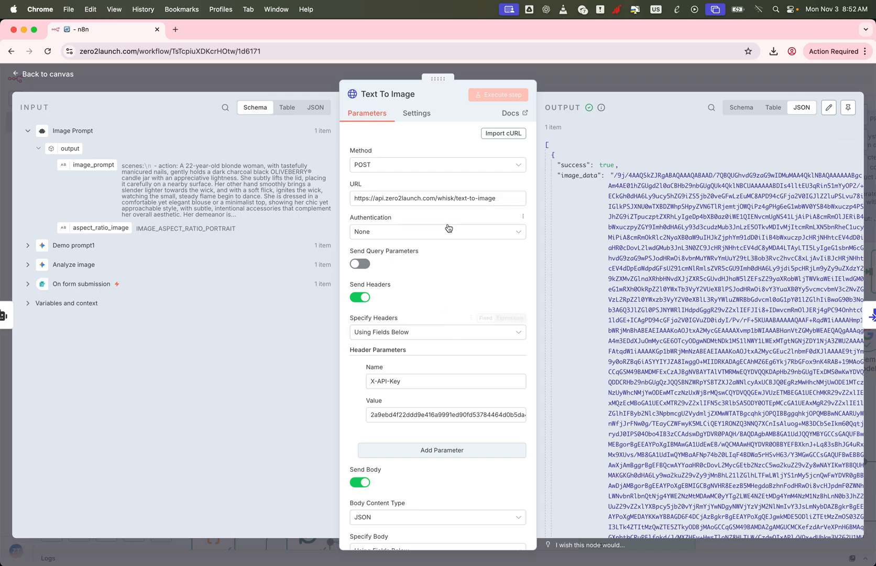
{"action": "mouse_move", "coordinate": [436, 357]}
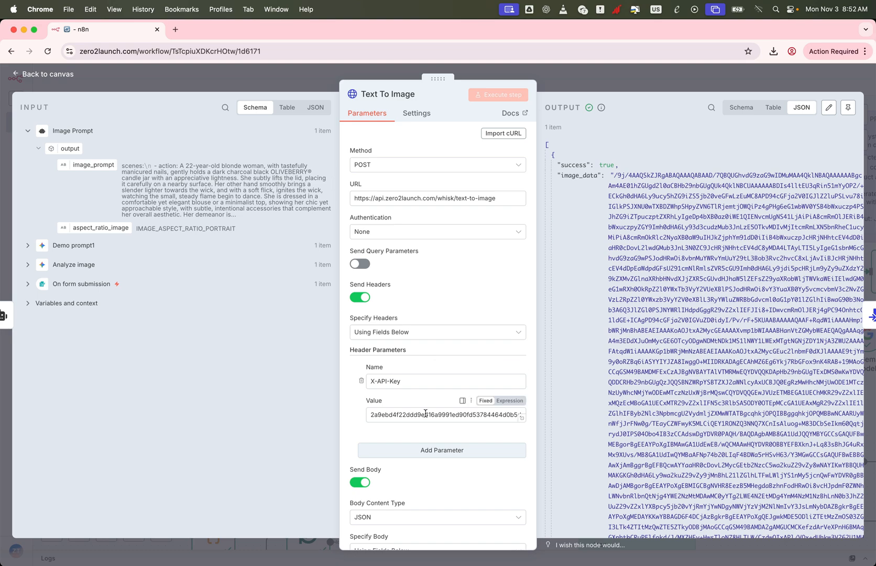
{"action": "scroll", "scroll_direction": "down", "scroll_amount": 3}
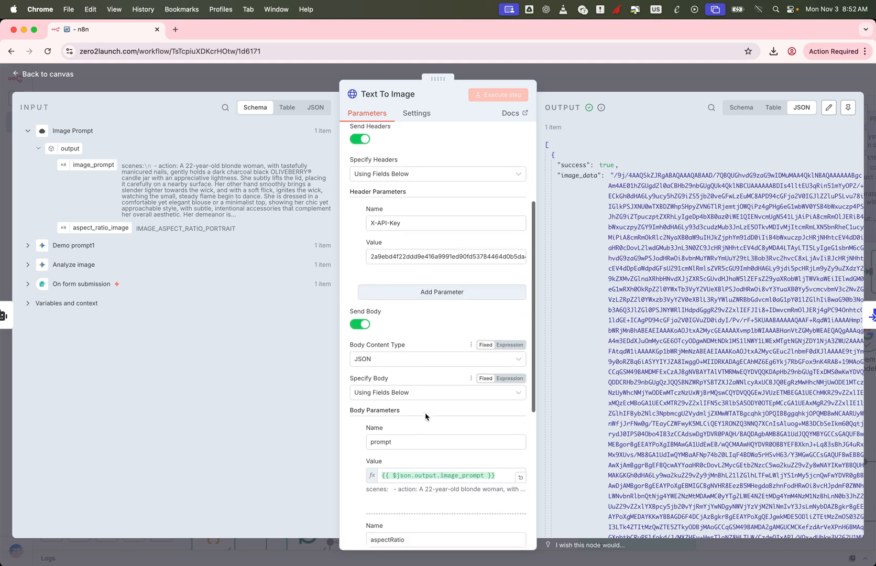
{"action": "scroll", "scroll_direction": "down", "scroll_amount": 3}
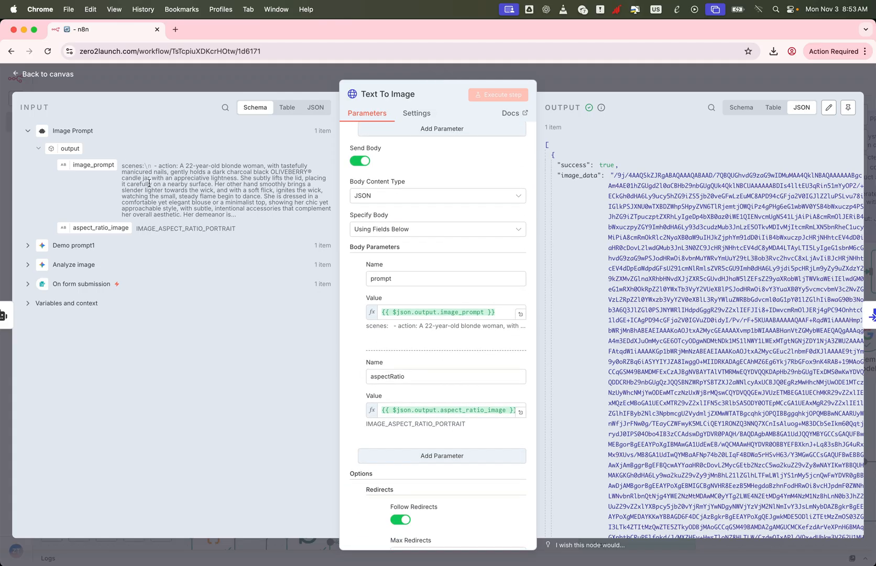
{"action": "left_click", "coordinate": [315, 107]}
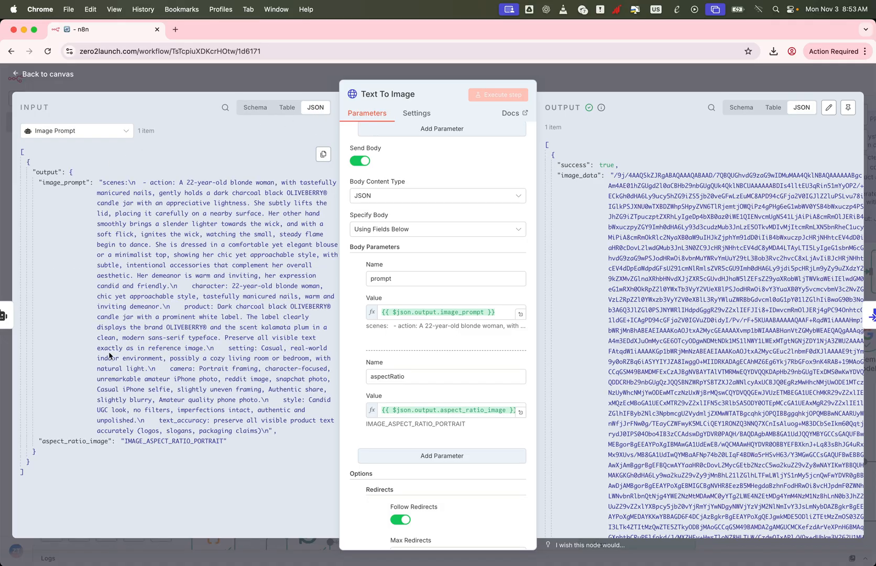
{"action": "mouse_move", "coordinate": [255, 146]}
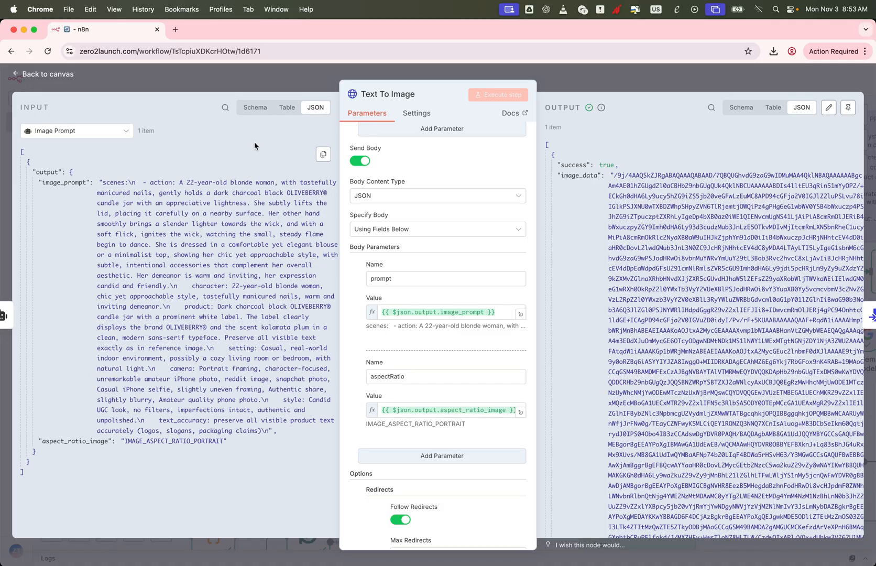
{"action": "left_click", "coordinate": [42, 74]}
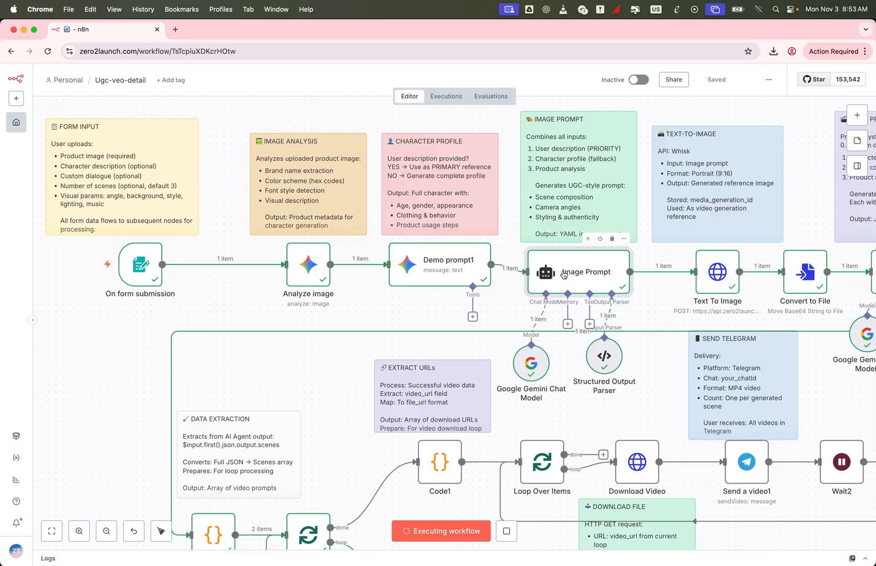
{"action": "double_click", "coordinate": [579, 272]}
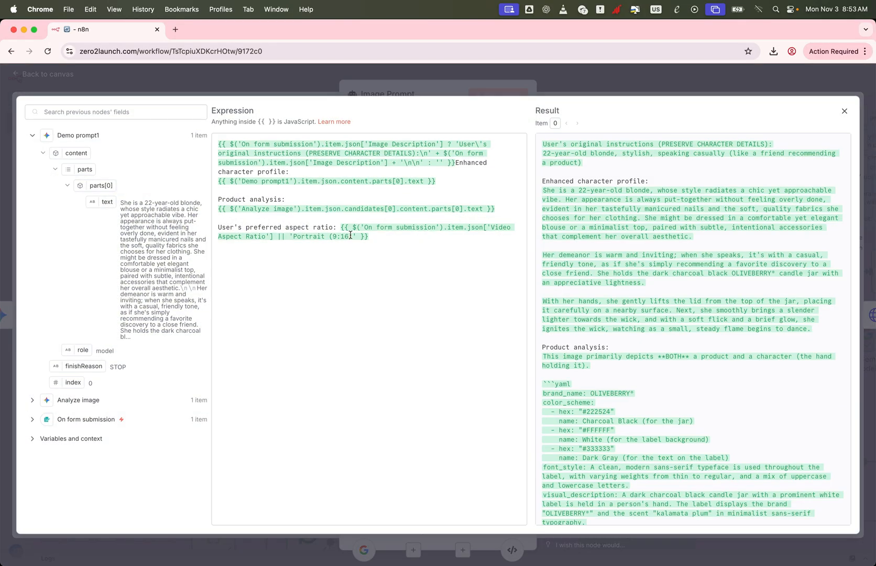
{"action": "left_click", "coordinate": [845, 111]}
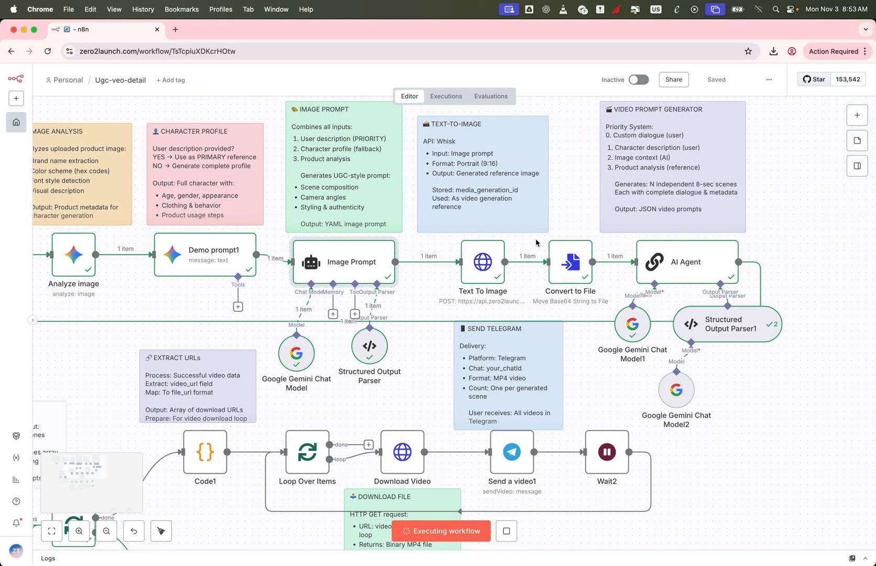
{"action": "double_click", "coordinate": [482, 262]}
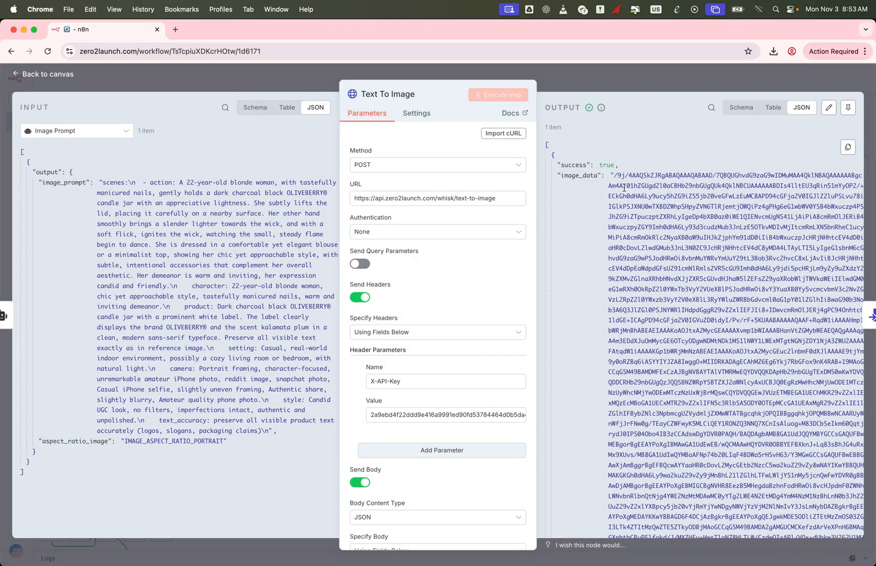
{"action": "left_click", "coordinate": [42, 74]}
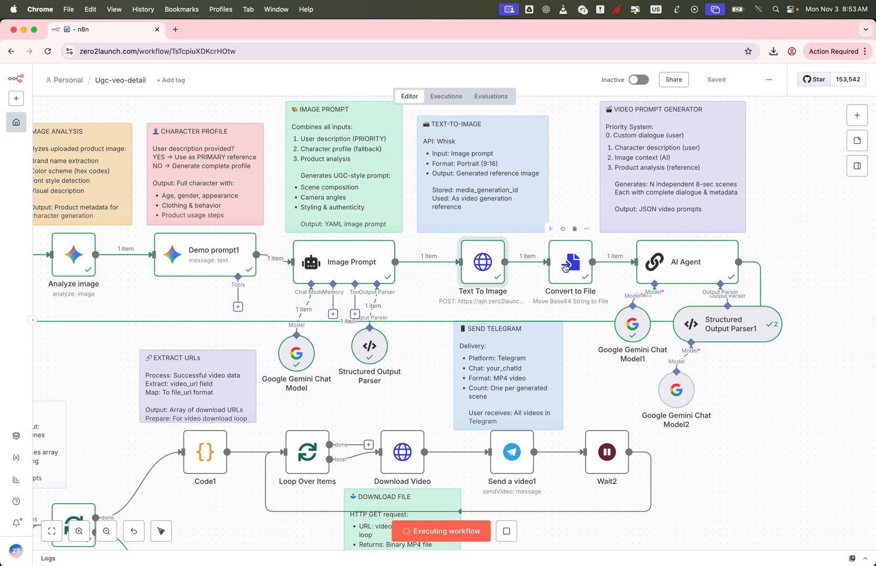
Preview Convert to File's 344 KB JPEG of the woman lighting the OLIVEBERRY candle
{"action": "double_click", "coordinate": [570, 262]}
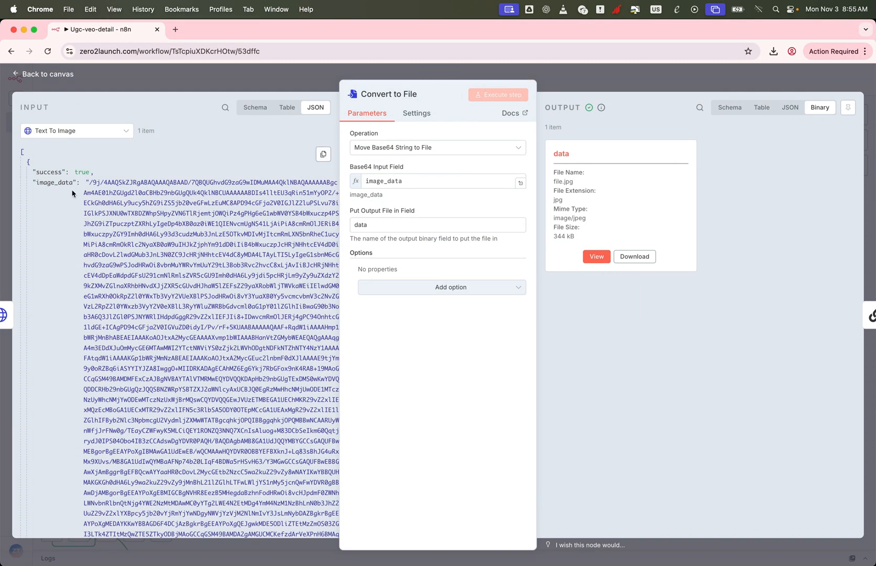
{"action": "left_click", "coordinate": [597, 256]}
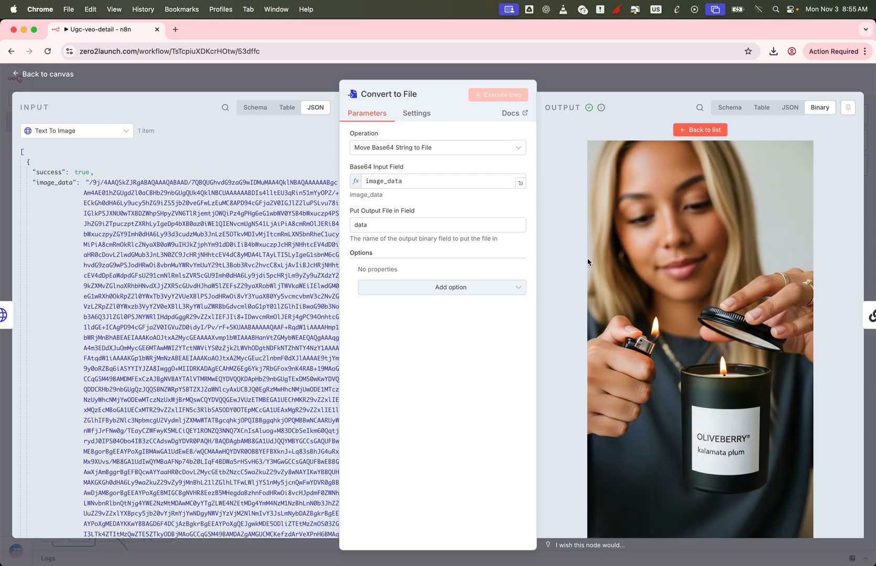
{"action": "mouse_move", "coordinate": [686, 286]}
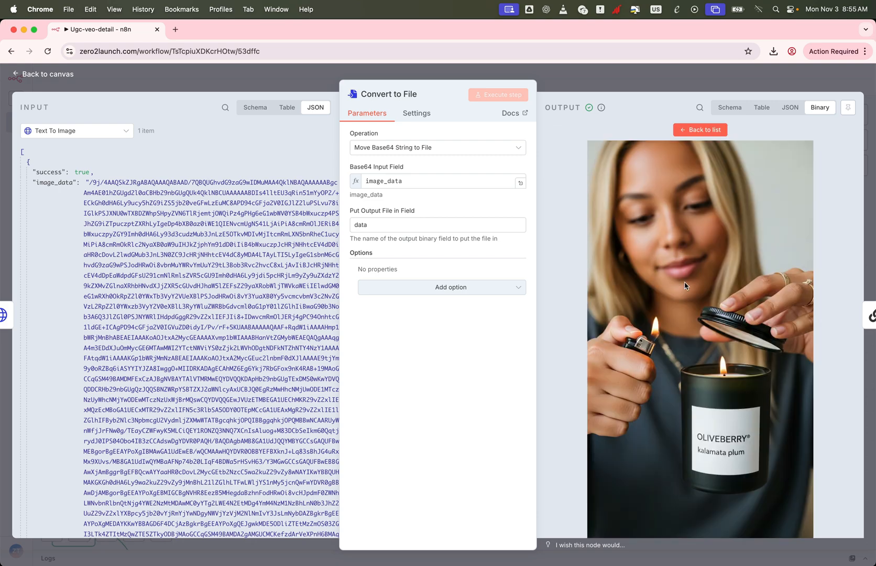
{"action": "mouse_move", "coordinate": [288, 74]}
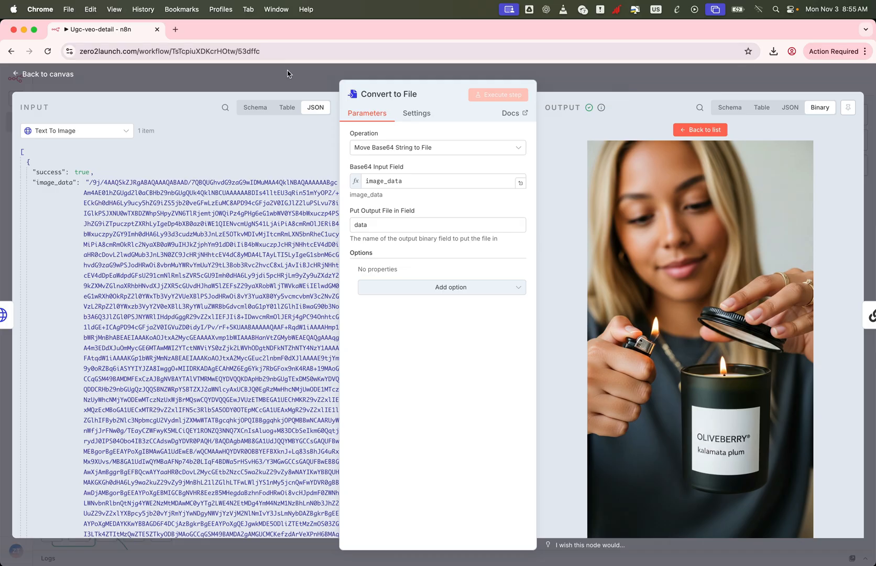
{"action": "left_click", "coordinate": [40, 74]}
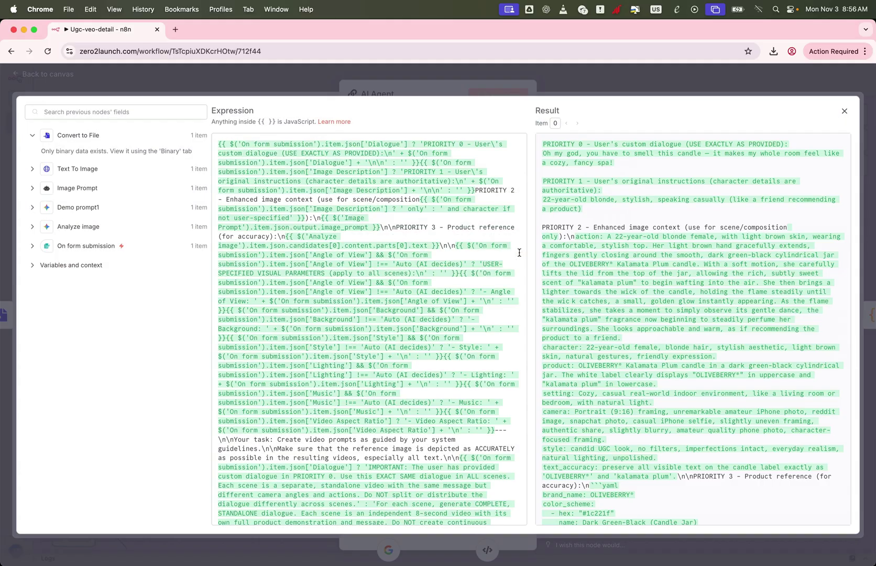
{"action": "scroll", "scroll_direction": "down", "scroll_amount": 3}
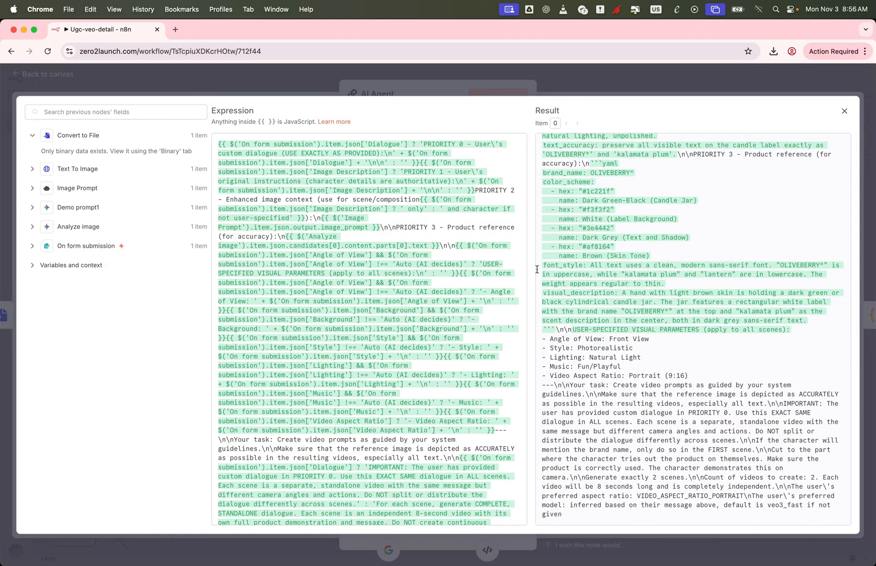
{"action": "left_click", "coordinate": [845, 111]}
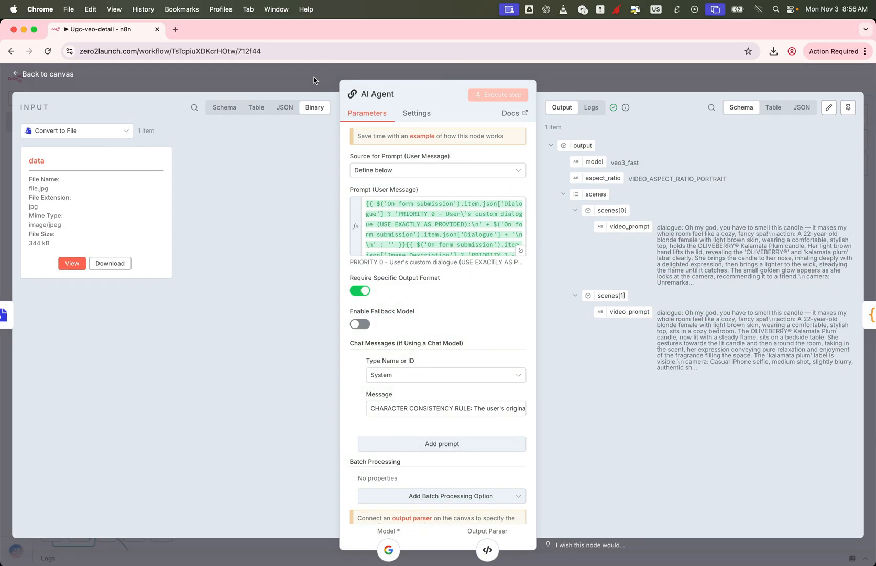
{"action": "left_click", "coordinate": [47, 74]}
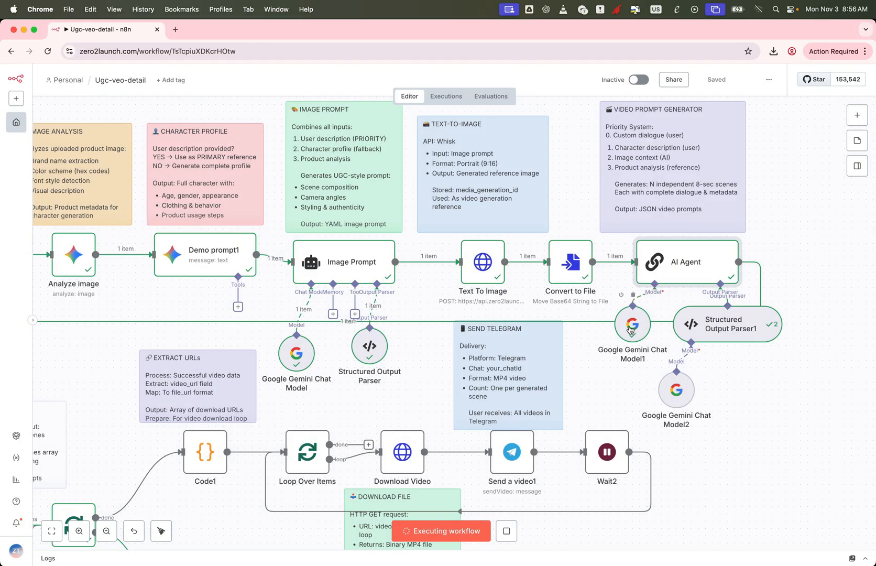
{"action": "double_click", "coordinate": [727, 323]}
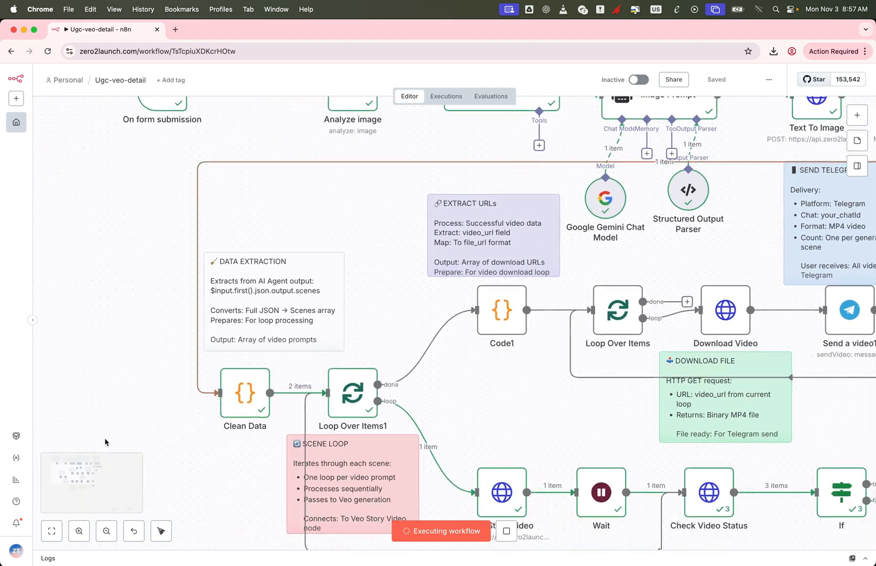
Review Clean Data's two video_prompt items as JSON, then open the Veo Story Video node
{"action": "double_click", "coordinate": [244, 392]}
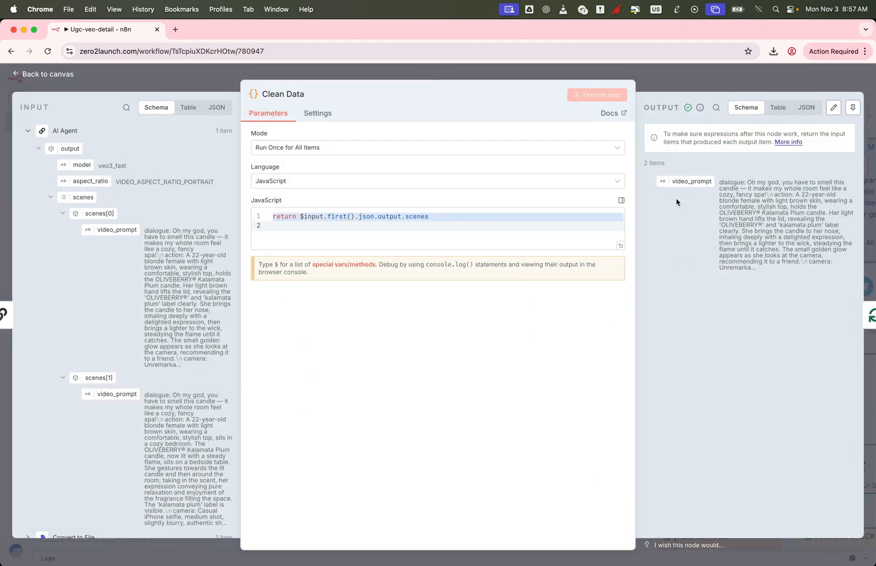
{"action": "left_click", "coordinate": [807, 107]}
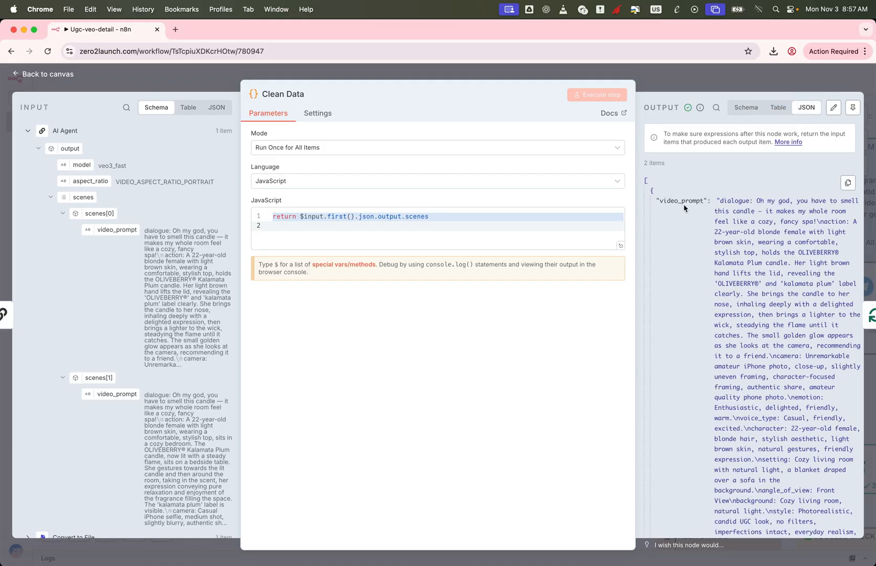
{"action": "scroll", "scroll_direction": "down", "scroll_amount": 3}
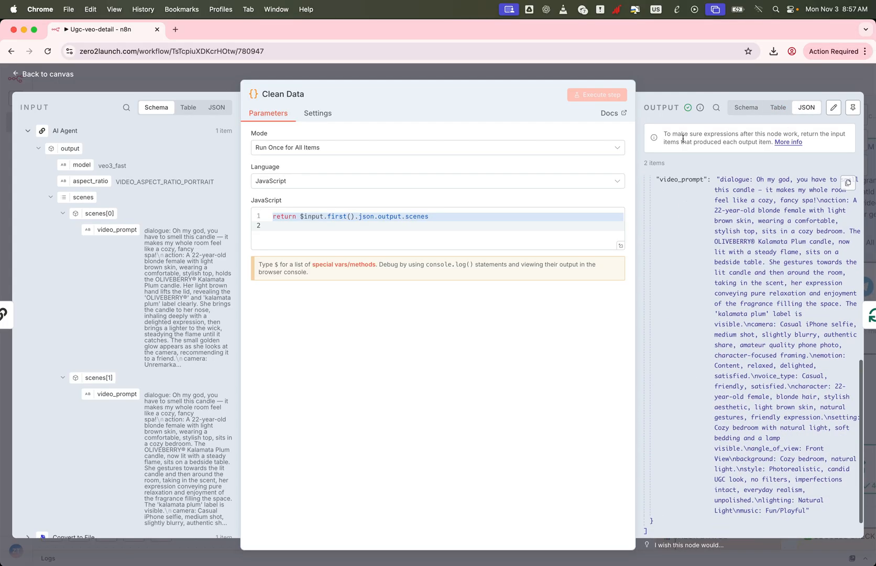
{"action": "left_click", "coordinate": [43, 74]}
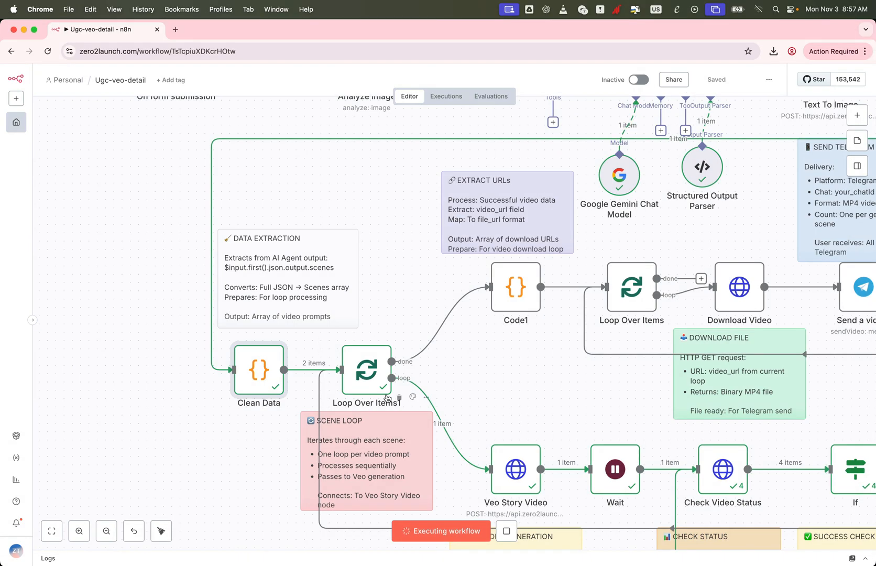
{"action": "mouse_move", "coordinate": [514, 481]}
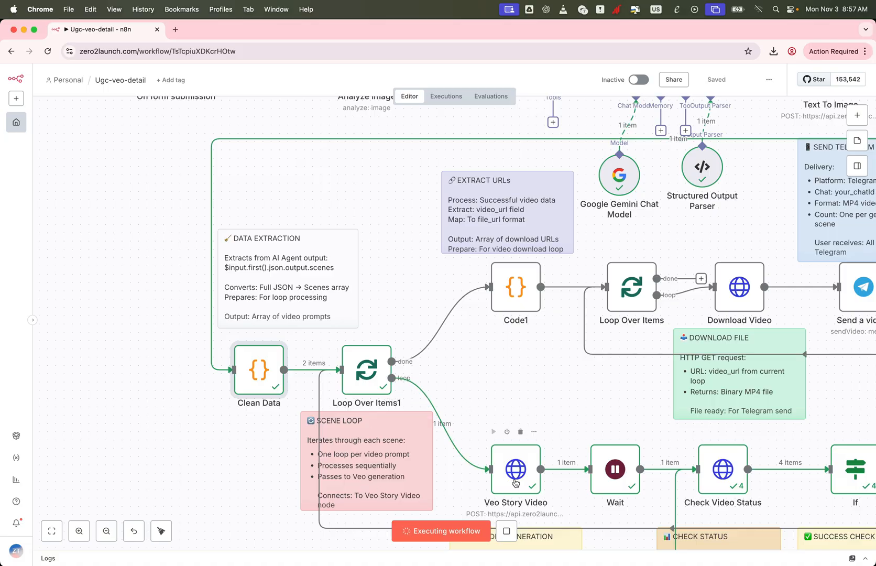
{"action": "double_click", "coordinate": [515, 468]}
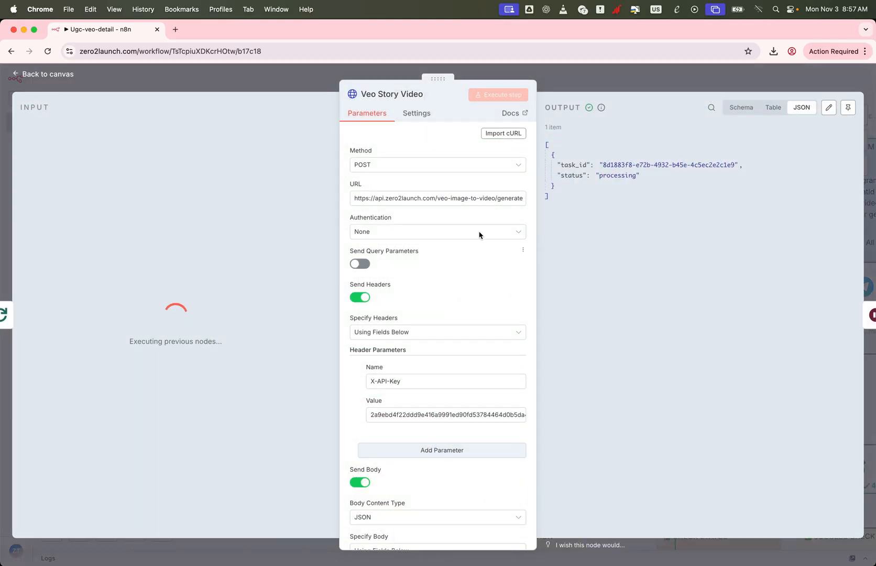
Inspect the Veo video generation URL and body parameters, then go back to the canvas
{"action": "left_click", "coordinate": [437, 198]}
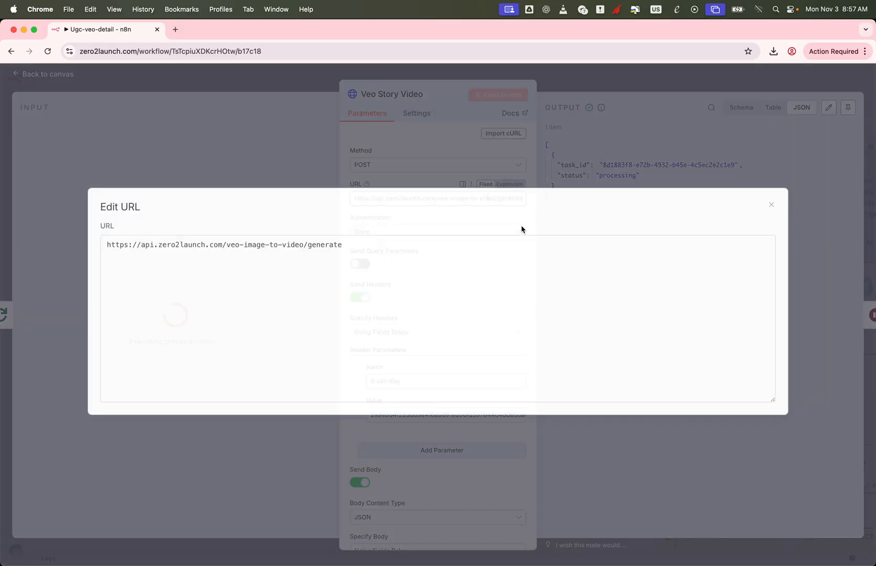
{"action": "left_click", "coordinate": [771, 204]}
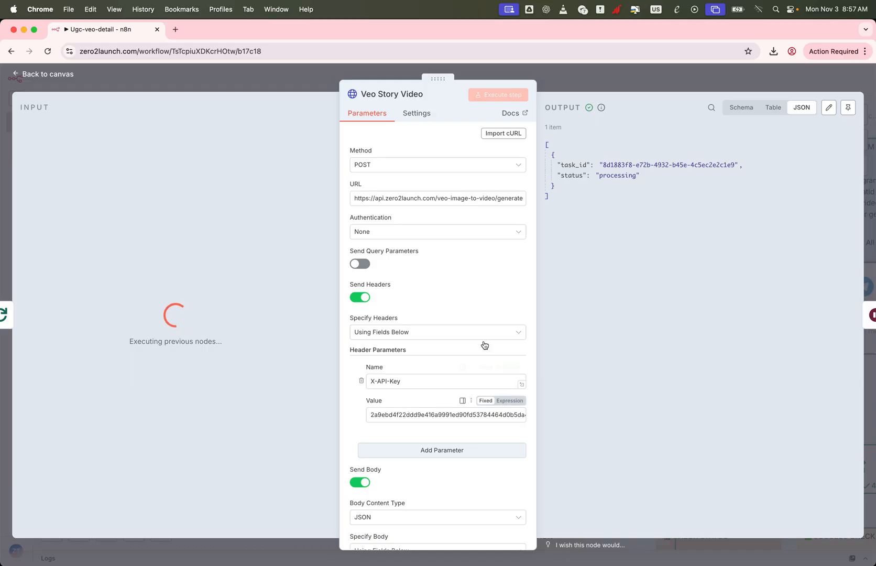
{"action": "scroll", "scroll_direction": "down", "scroll_amount": 3}
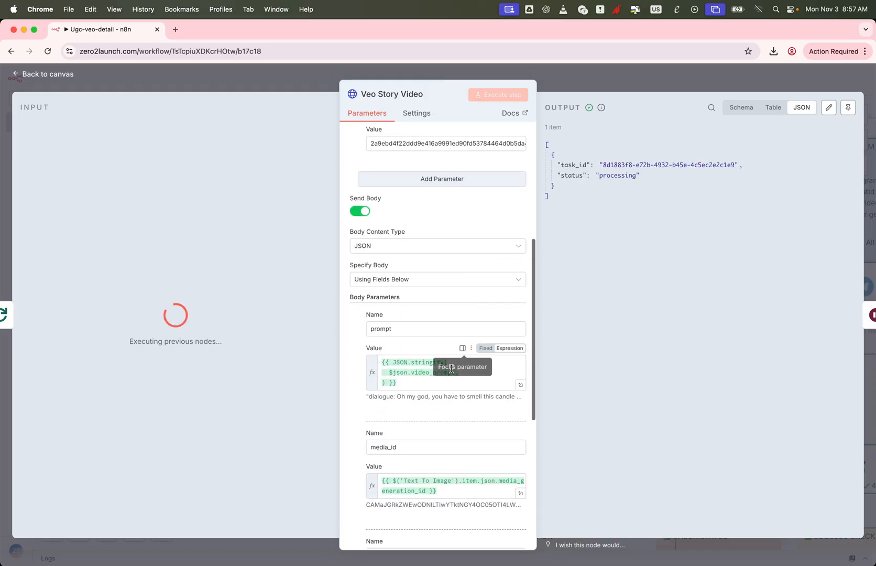
{"action": "scroll", "scroll_direction": "down", "scroll_amount": 3}
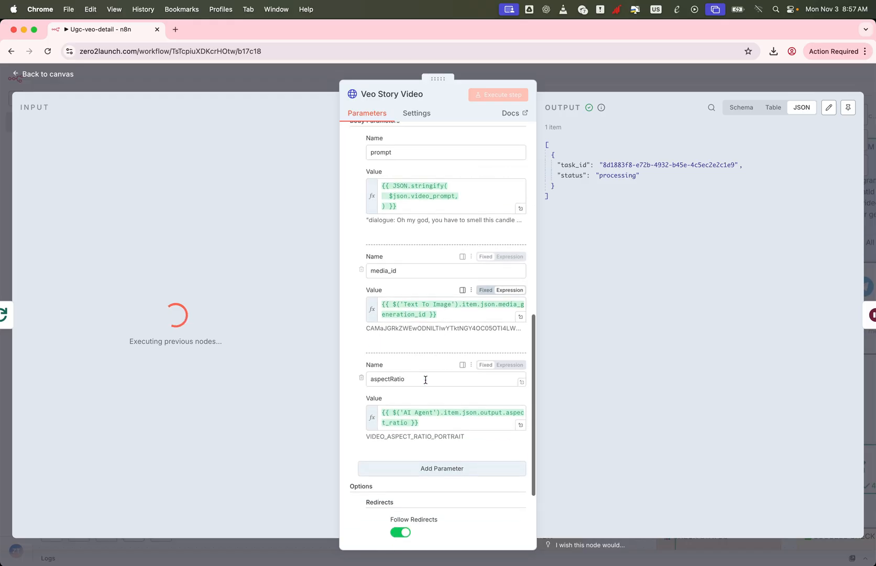
{"action": "scroll", "scroll_direction": "down", "scroll_amount": 3}
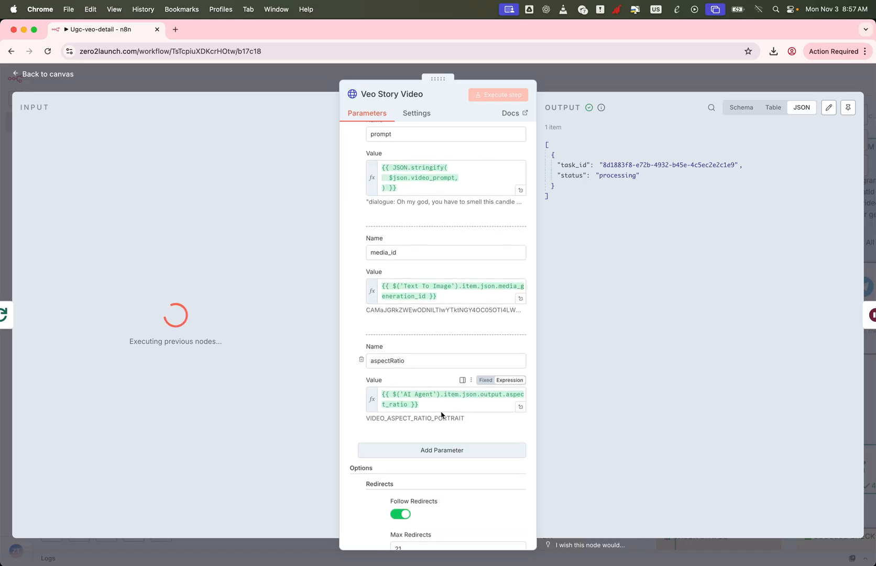
{"action": "scroll", "scroll_direction": "down", "scroll_amount": 3}
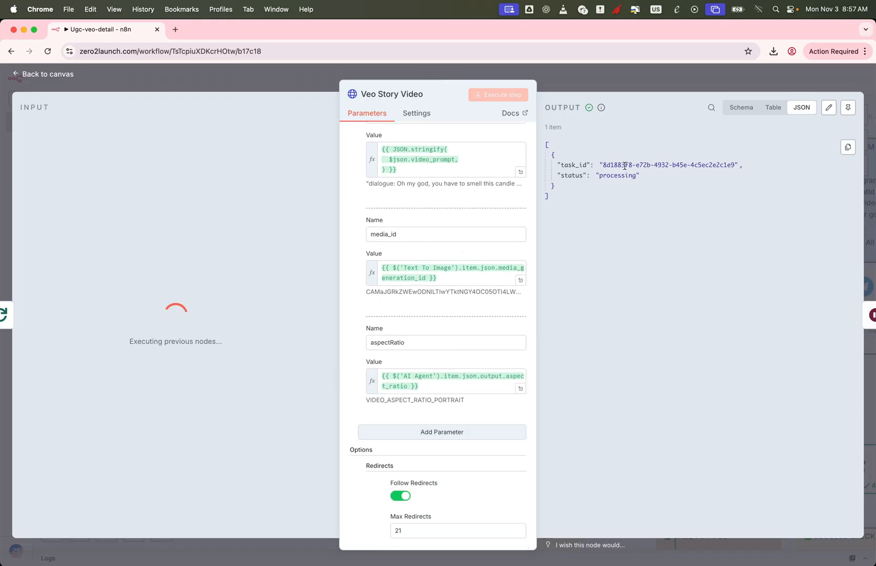
{"action": "left_click", "coordinate": [42, 74]}
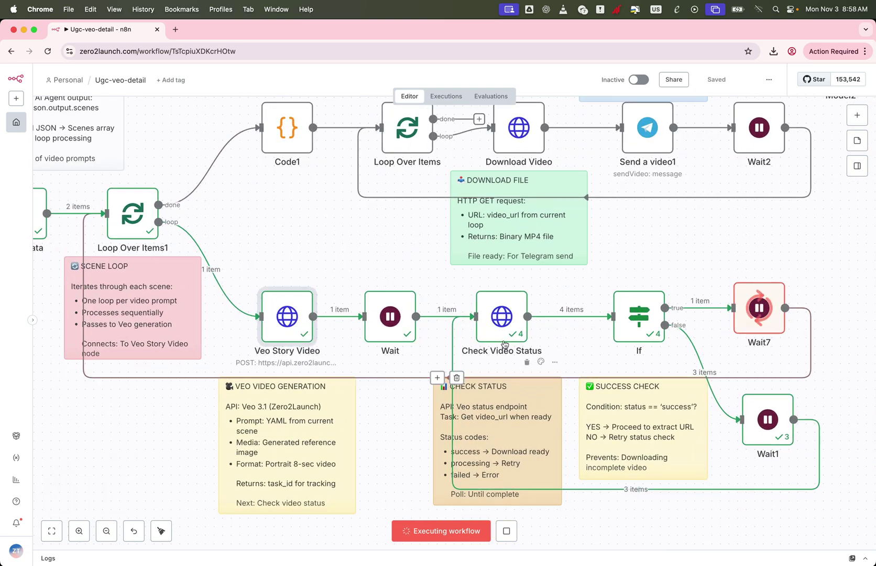
{"action": "double_click", "coordinate": [501, 317]}
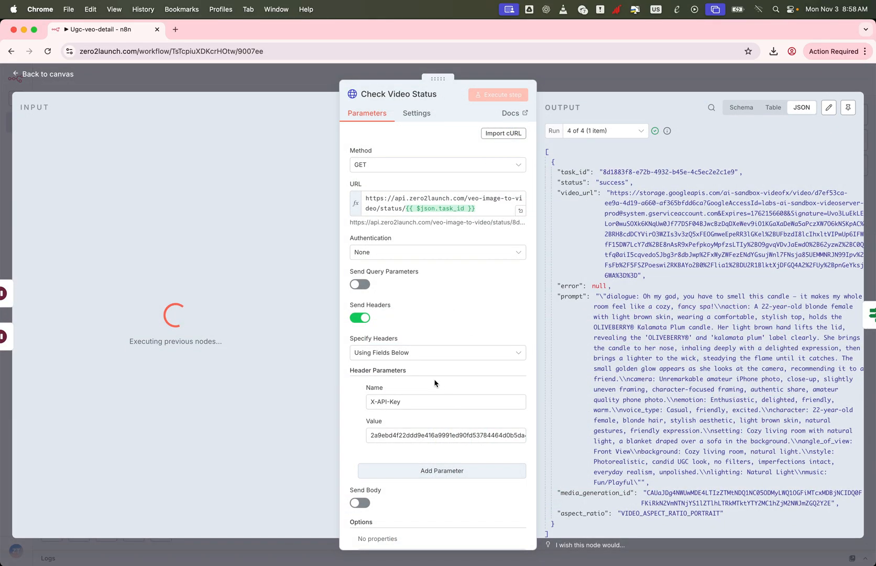
{"action": "scroll", "scroll_direction": "down", "scroll_amount": 3}
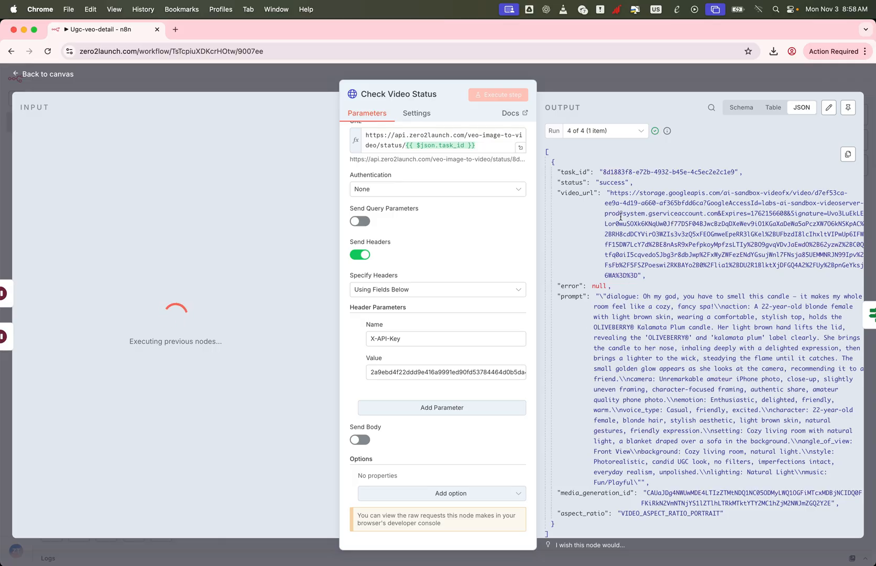
{"action": "mouse_move", "coordinate": [314, 75]}
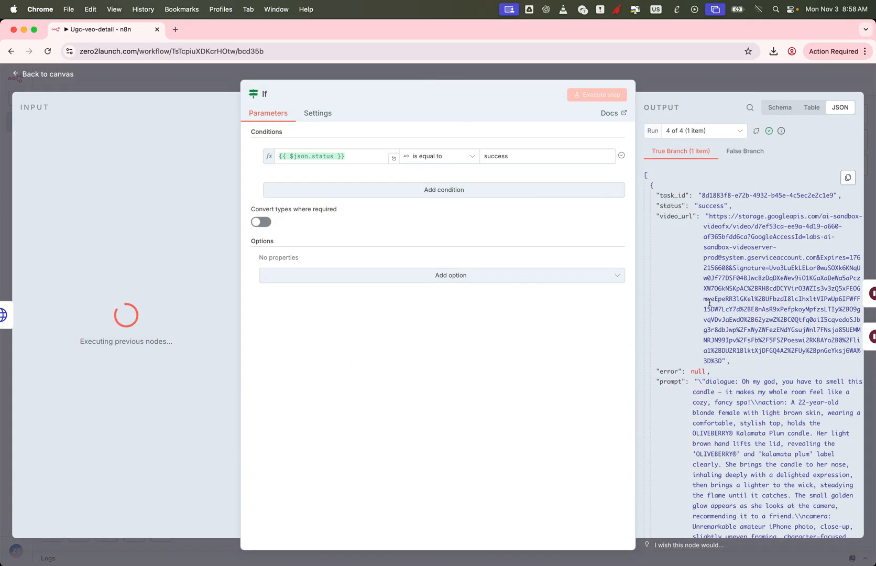
{"action": "left_click", "coordinate": [42, 74]}
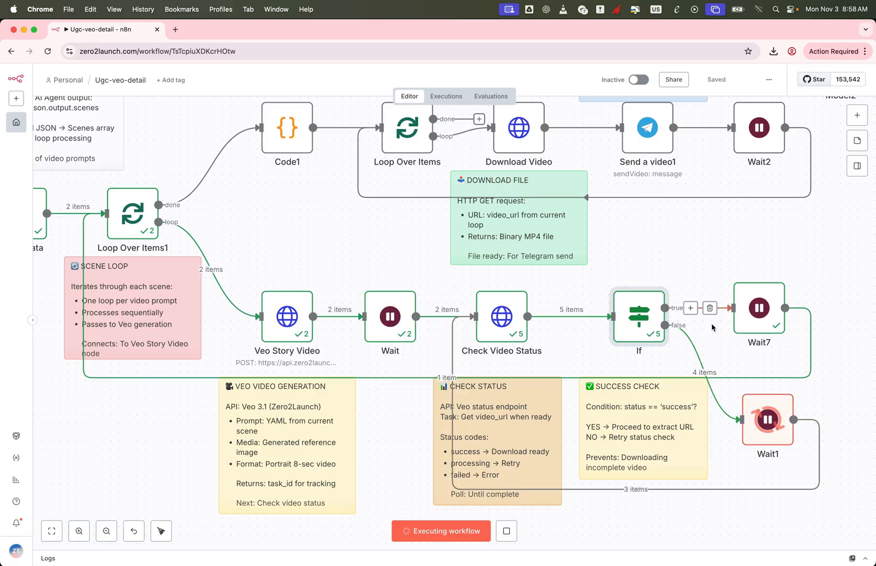
{"action": "mouse_move", "coordinate": [638, 412]}
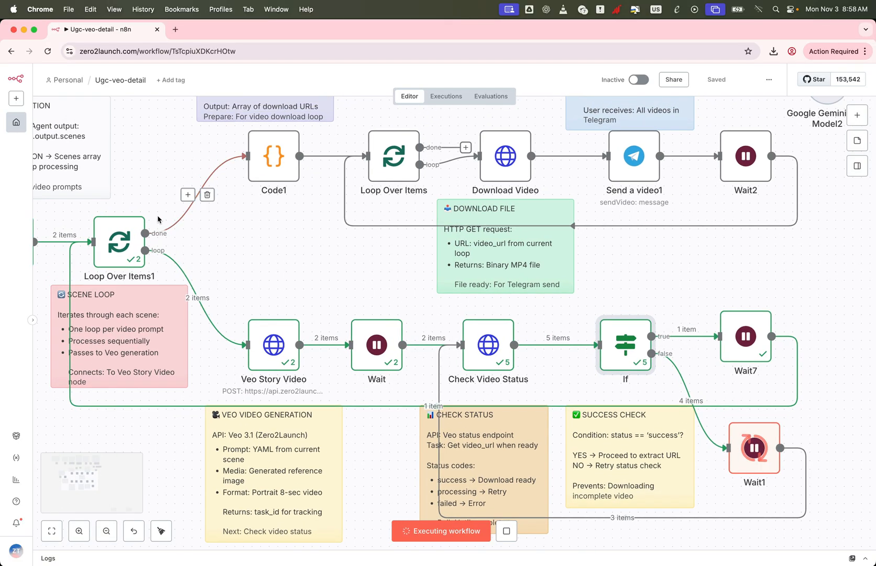
Check Code1, preview the downloaded 8-second candle MP4, then open Send a video1
{"action": "double_click", "coordinate": [274, 157]}
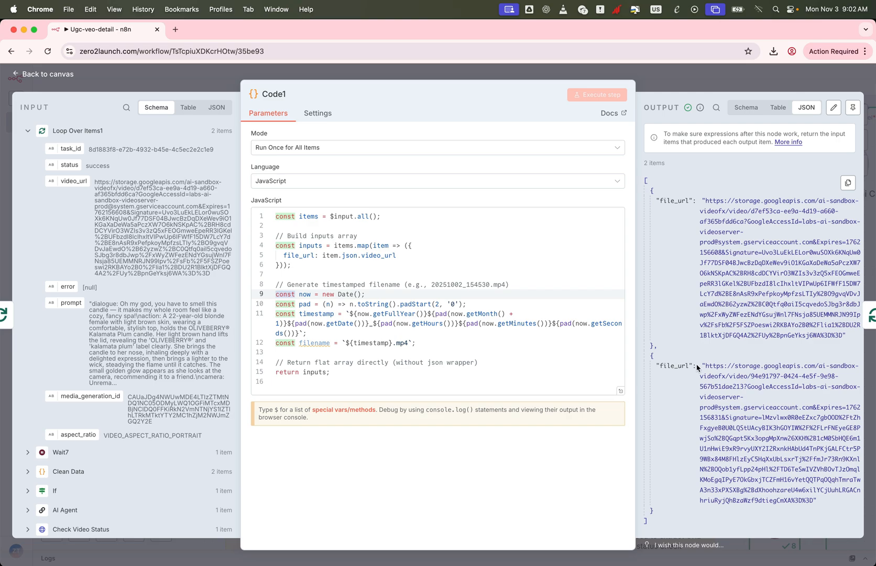
{"action": "mouse_move", "coordinate": [199, 83]}
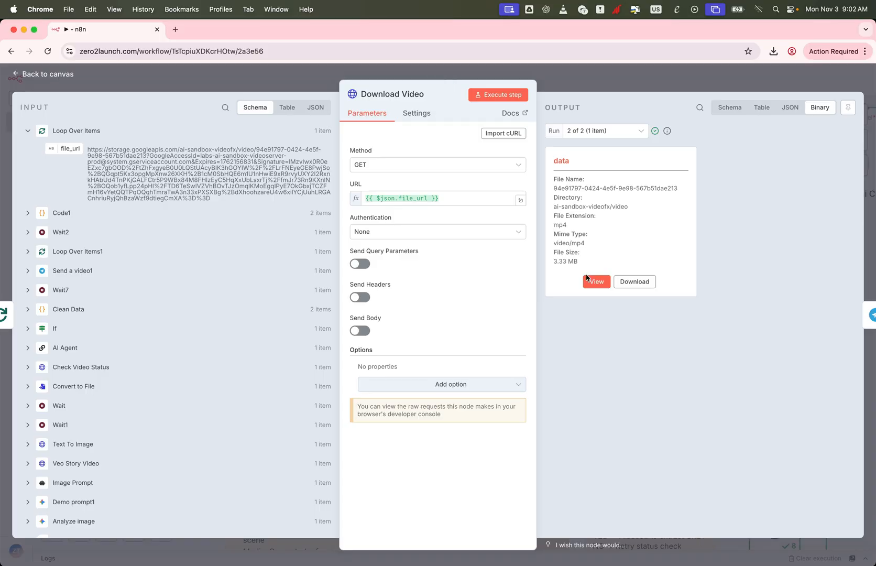
{"action": "left_click", "coordinate": [596, 281]}
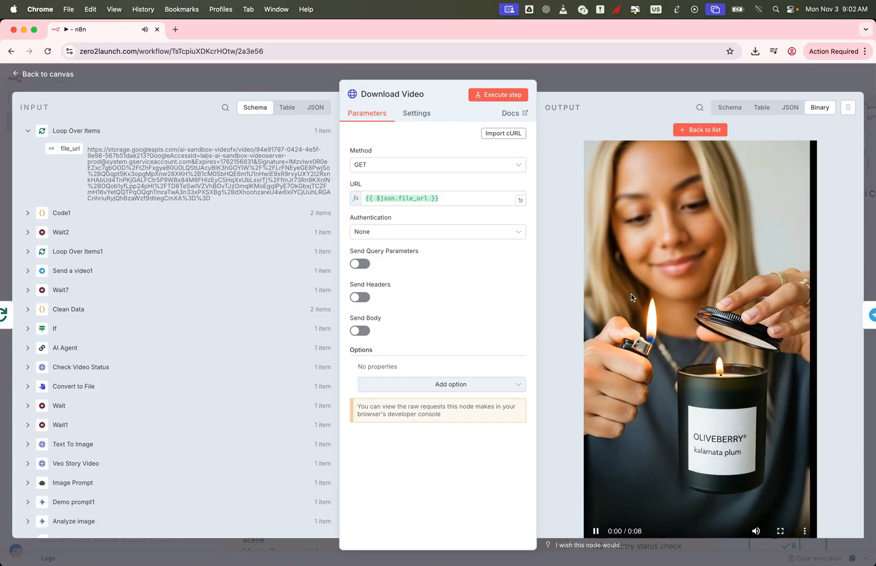
{"action": "left_click", "coordinate": [41, 74]}
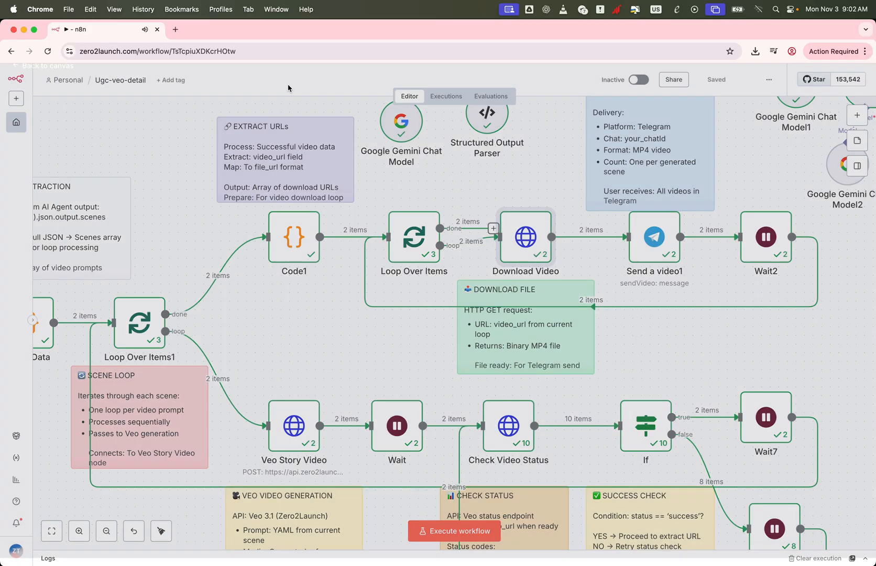
{"action": "mouse_move", "coordinate": [654, 248]}
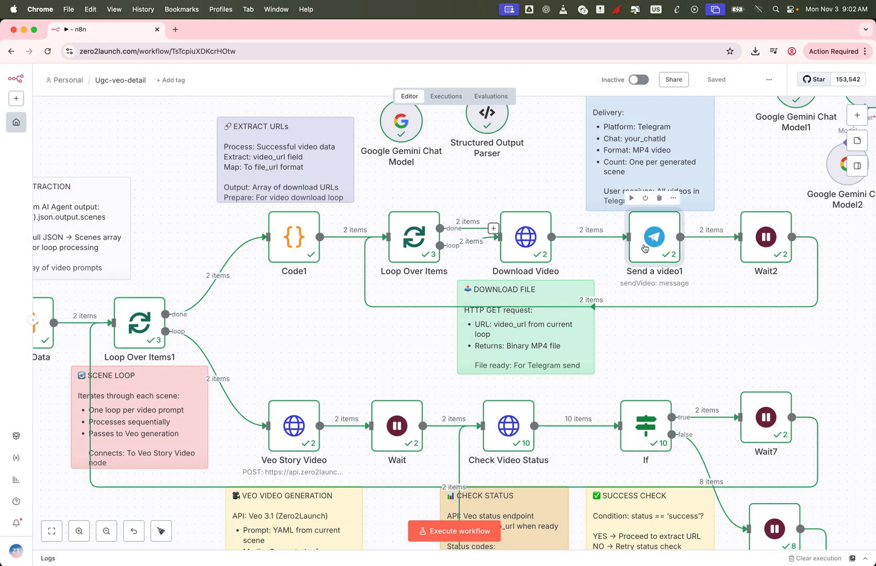
{"action": "double_click", "coordinate": [655, 237]}
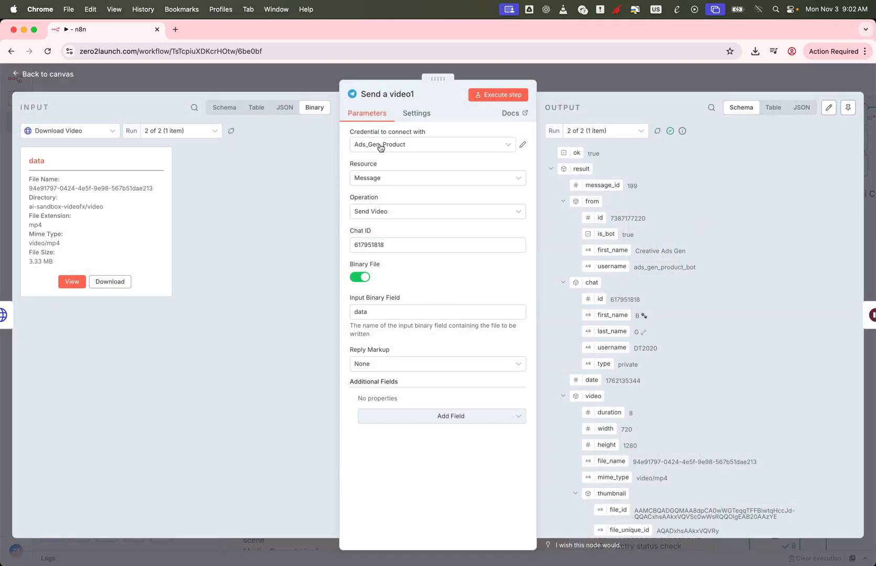
{"action": "mouse_move", "coordinate": [464, 160]}
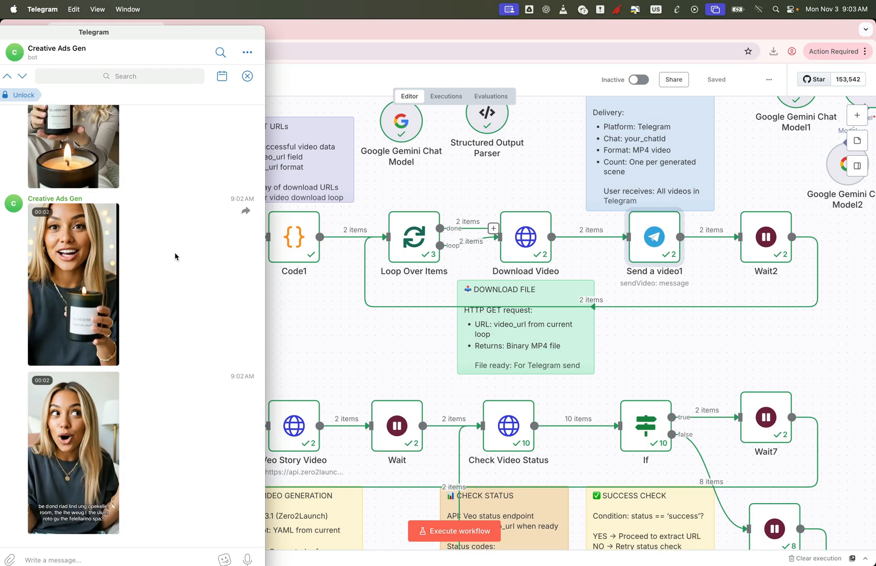
Open the Creative Ads Gen chat to view both new candle ad videos
{"action": "left_click", "coordinate": [73, 285]}
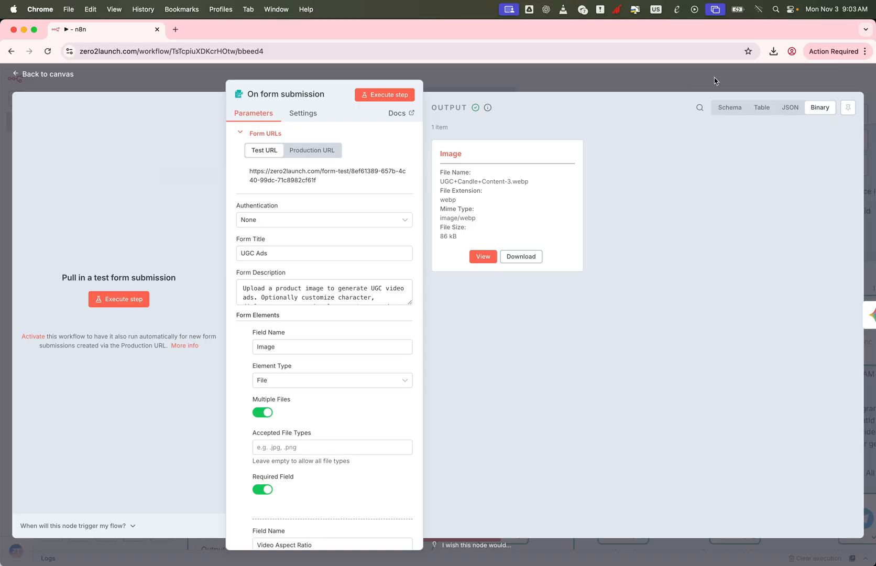
Switch the On form submission output to JSON, showing the candle image, portrait ratio, dialogue and scenes
{"action": "left_click", "coordinate": [790, 108]}
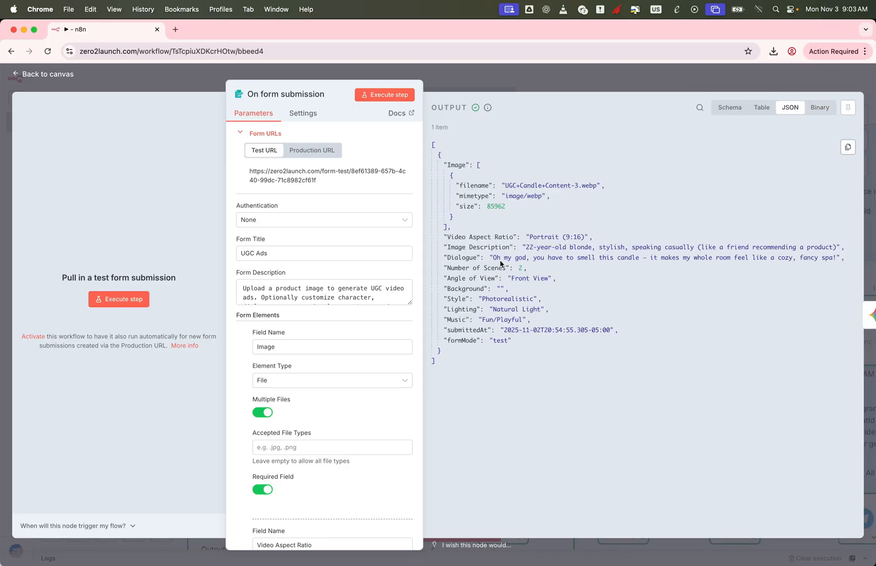